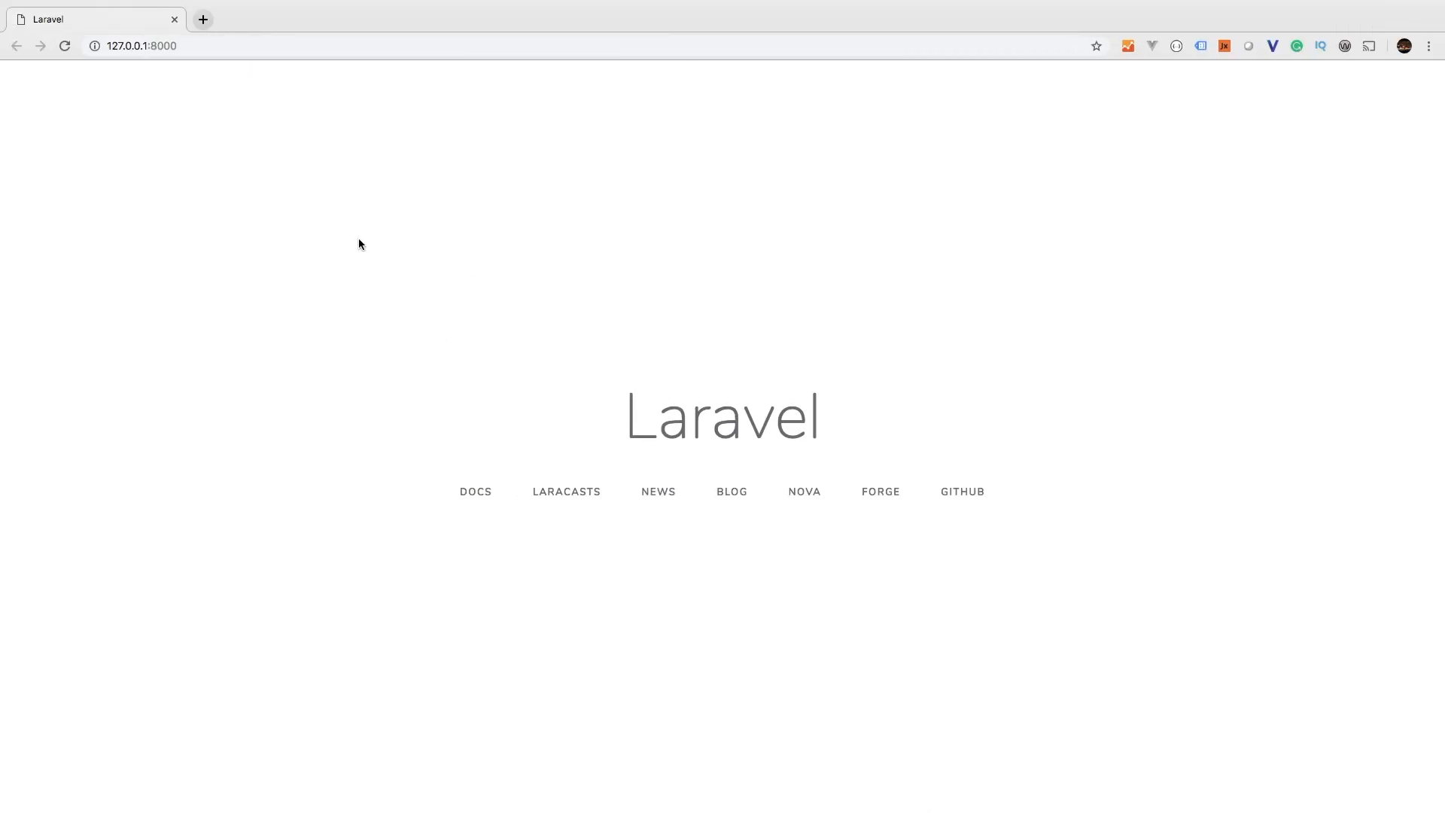
Step: Stop the Laravel server with Ctrl+C and rerun php artisan serve for my-first-project
left_click(64, 46)
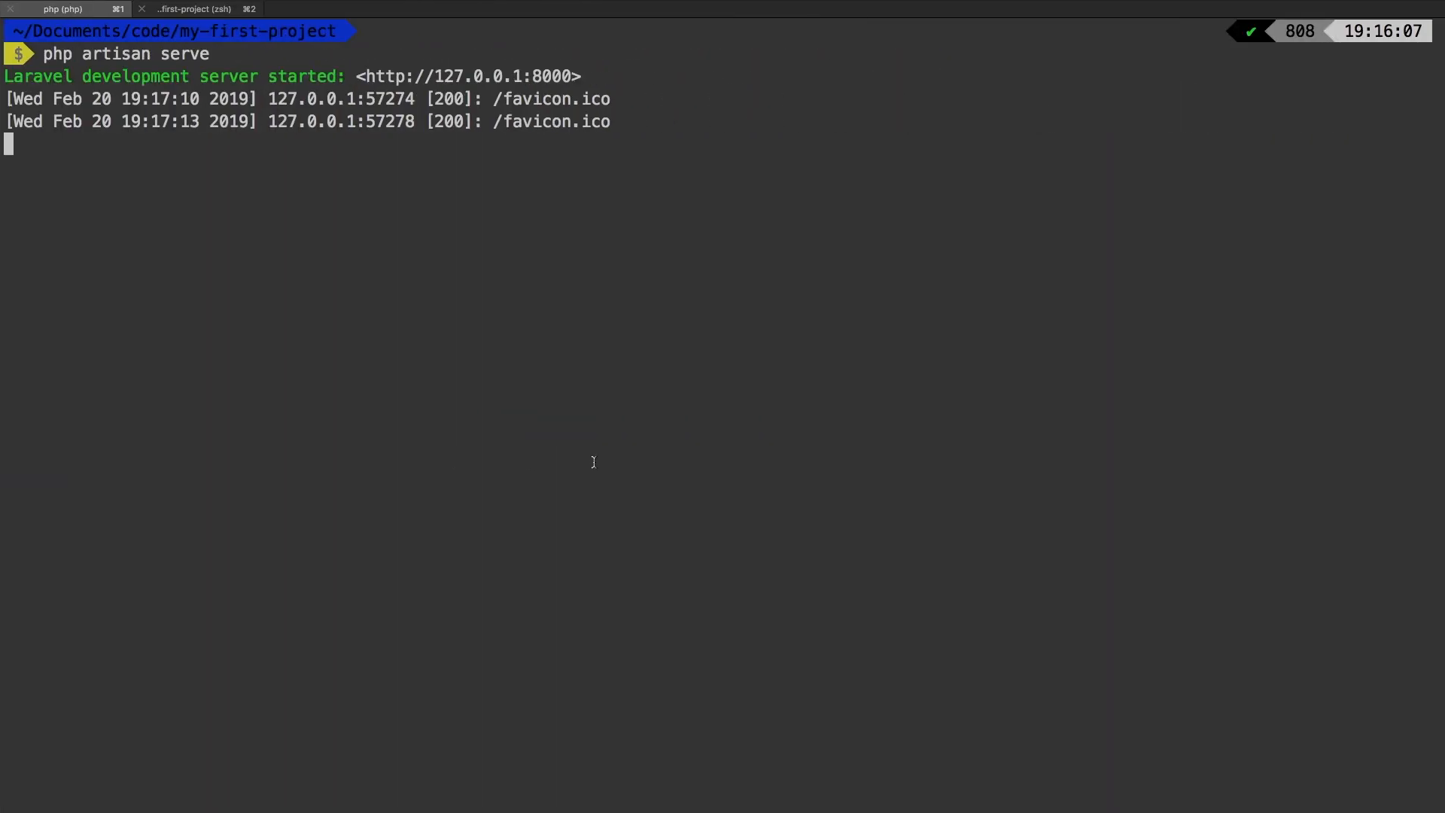
key("ctrl+c")
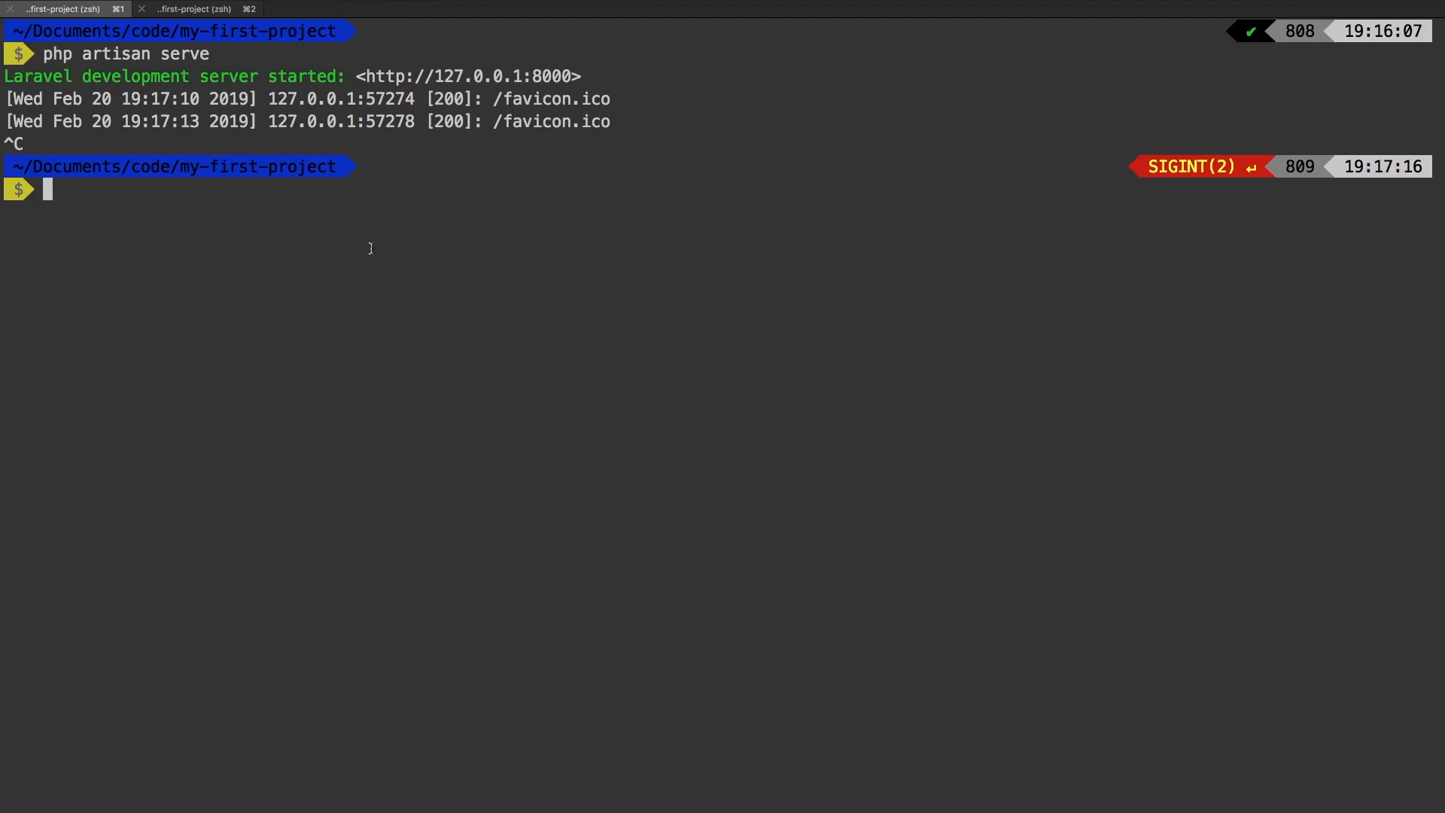
type("php artisan serve")
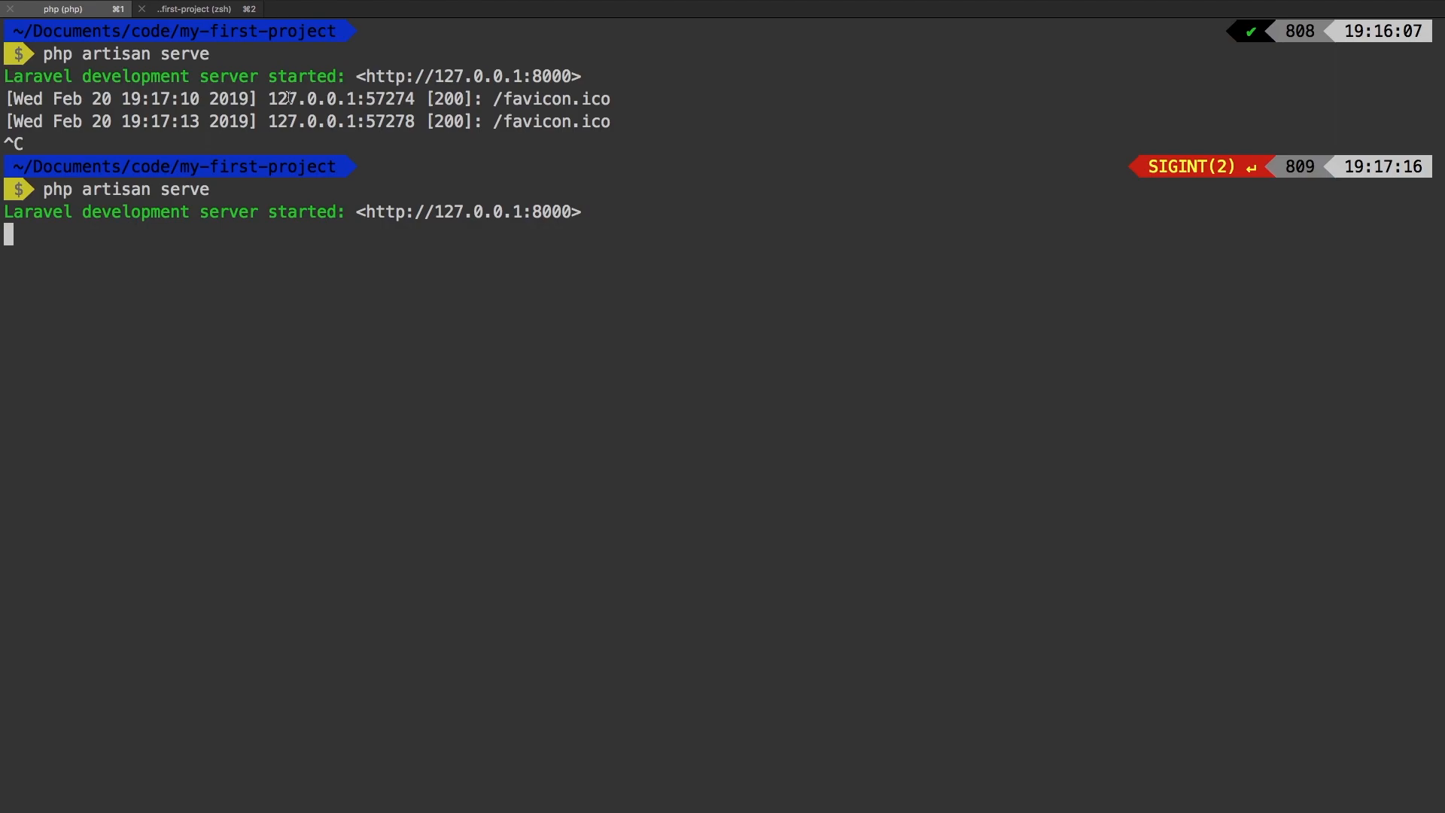
left_click(329, 9)
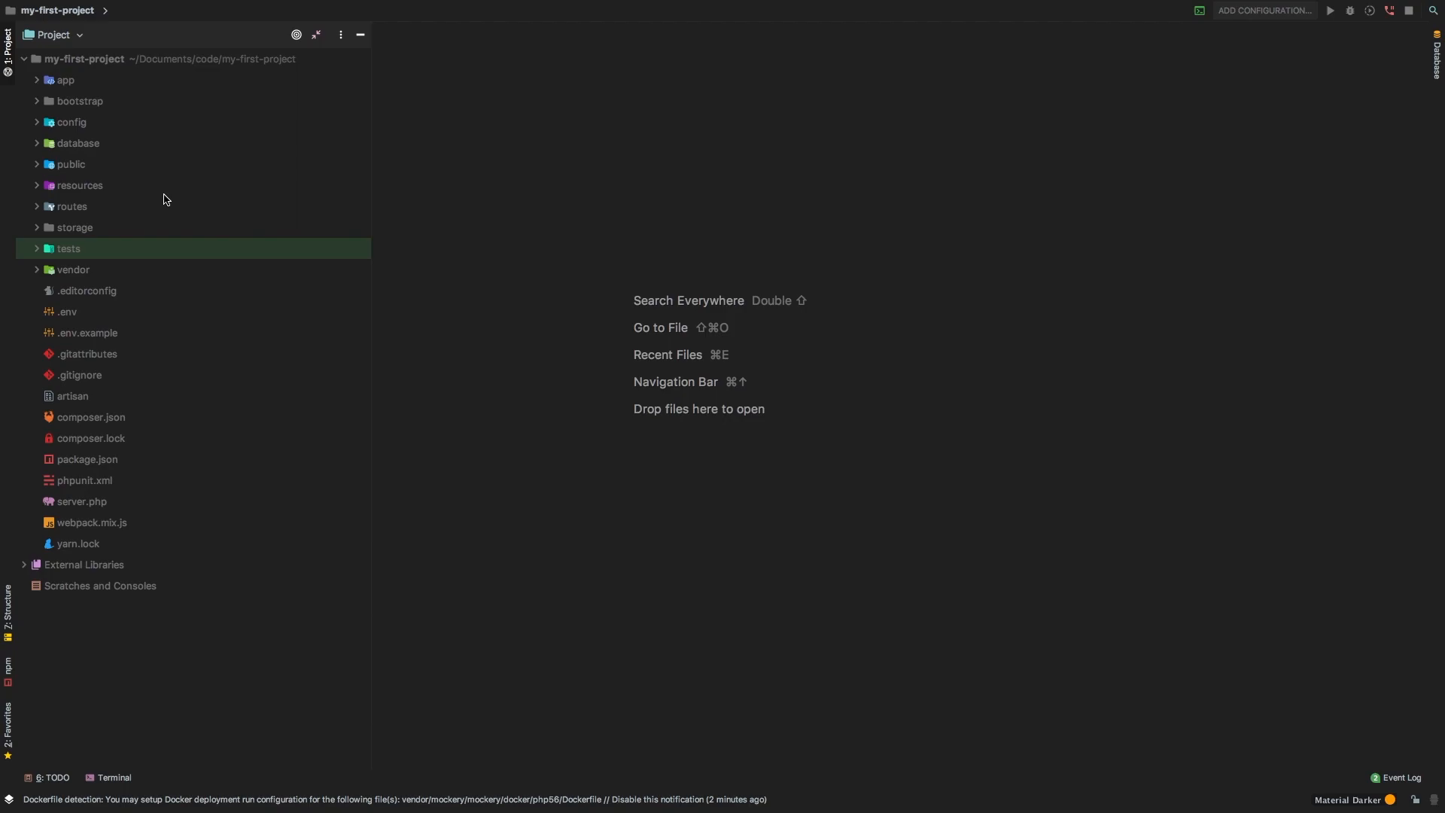
mouse_move(313, 130)
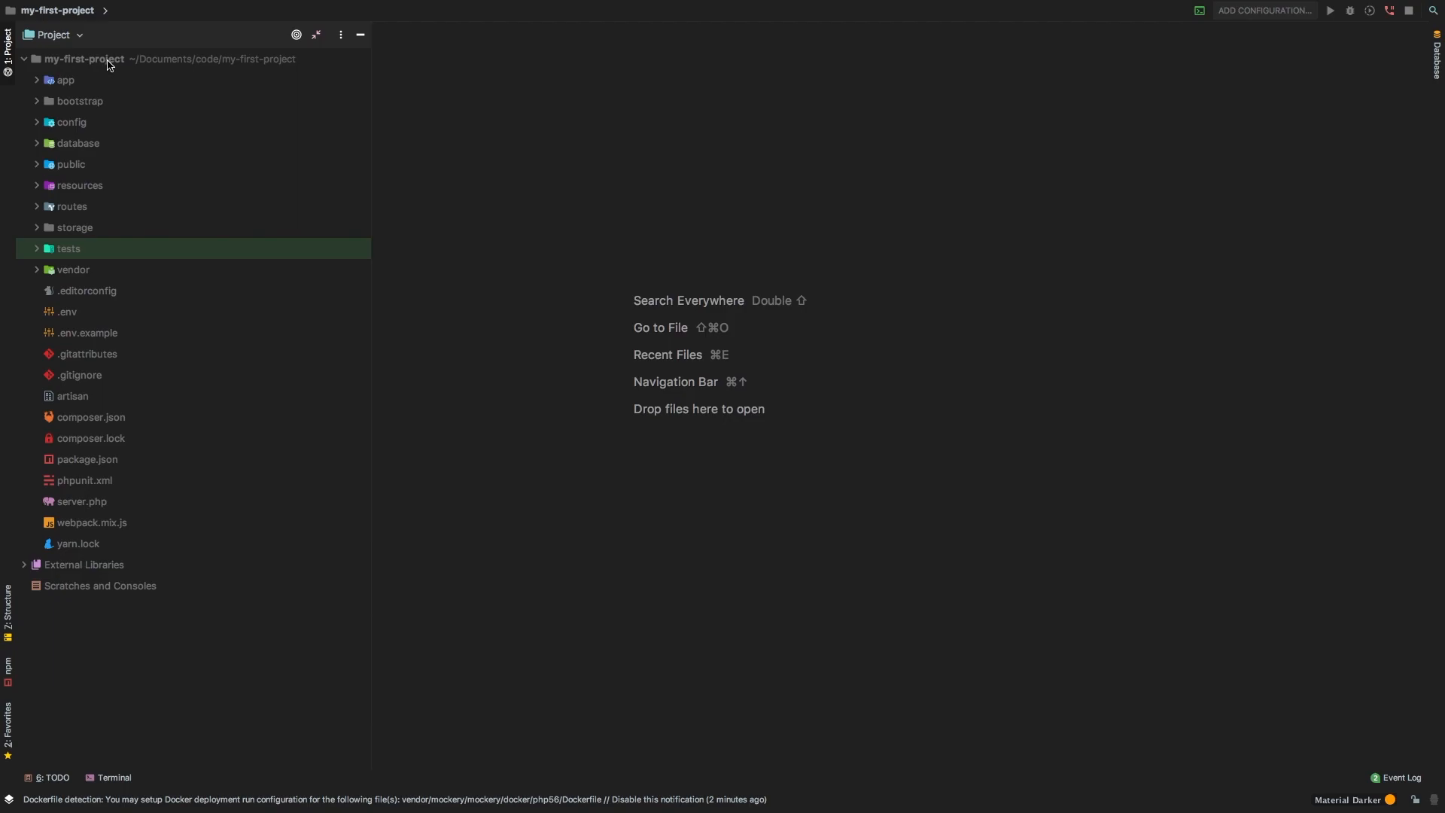
mouse_move(124, 175)
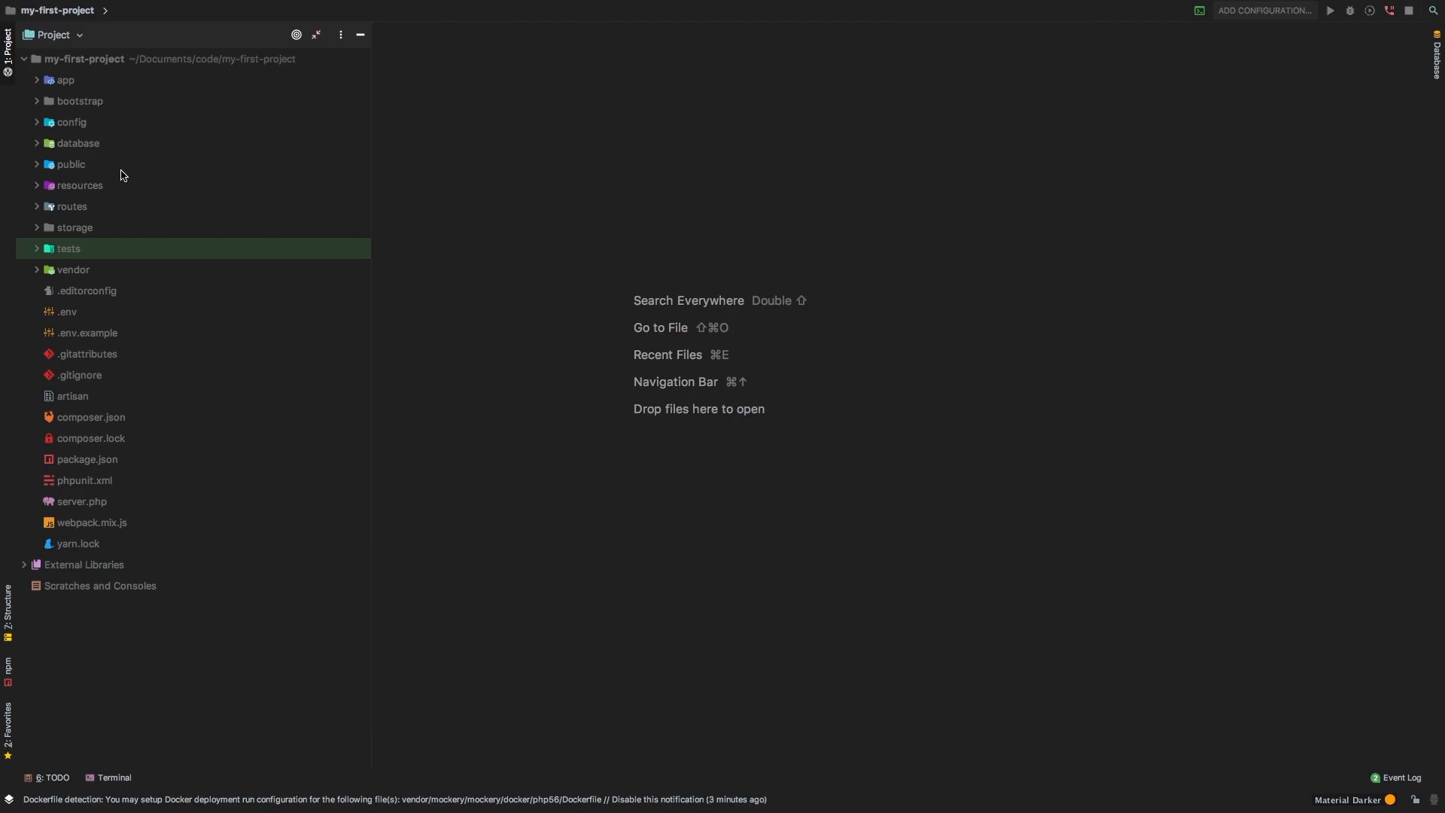
mouse_move(101, 163)
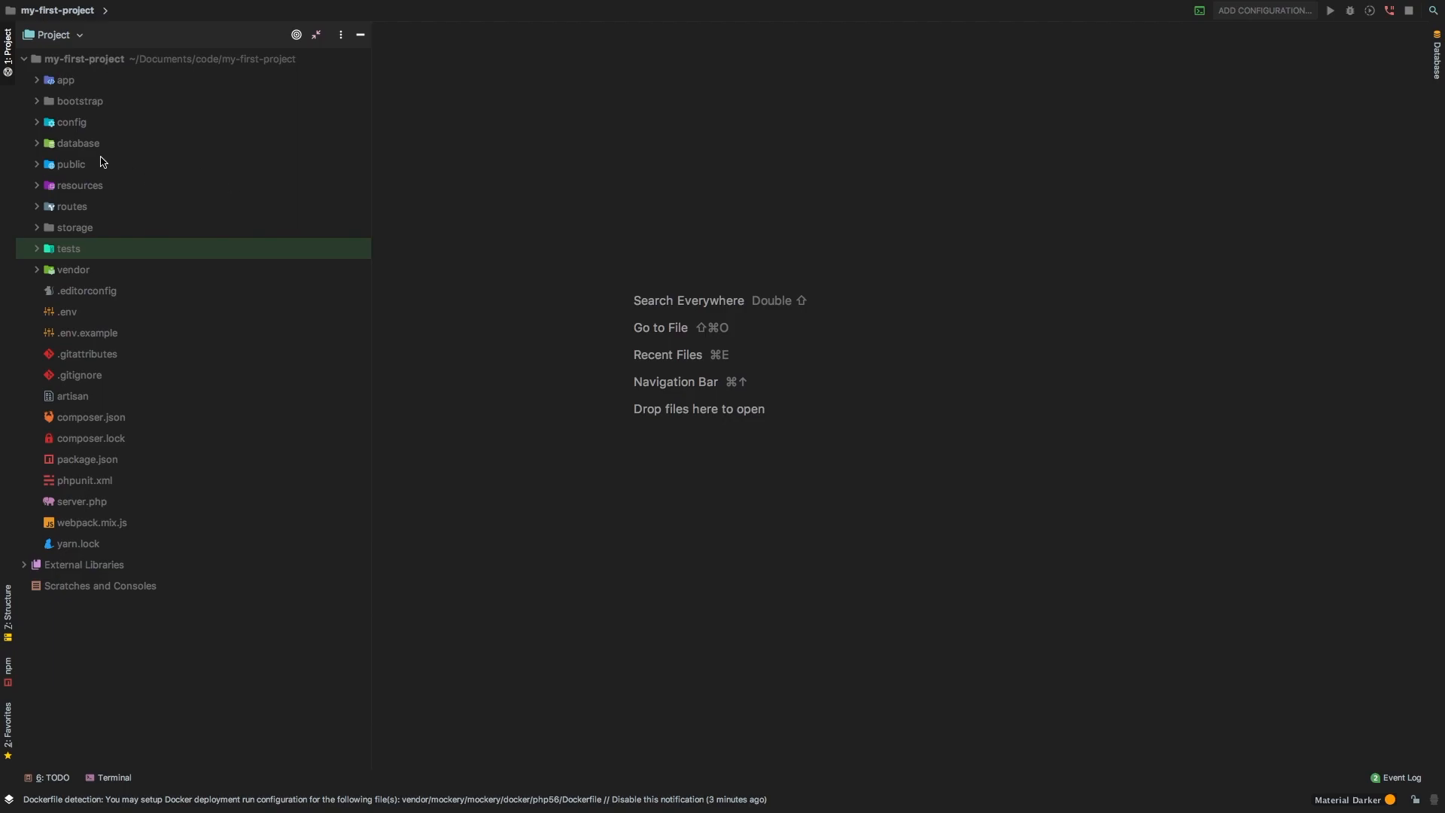
mouse_move(55, 332)
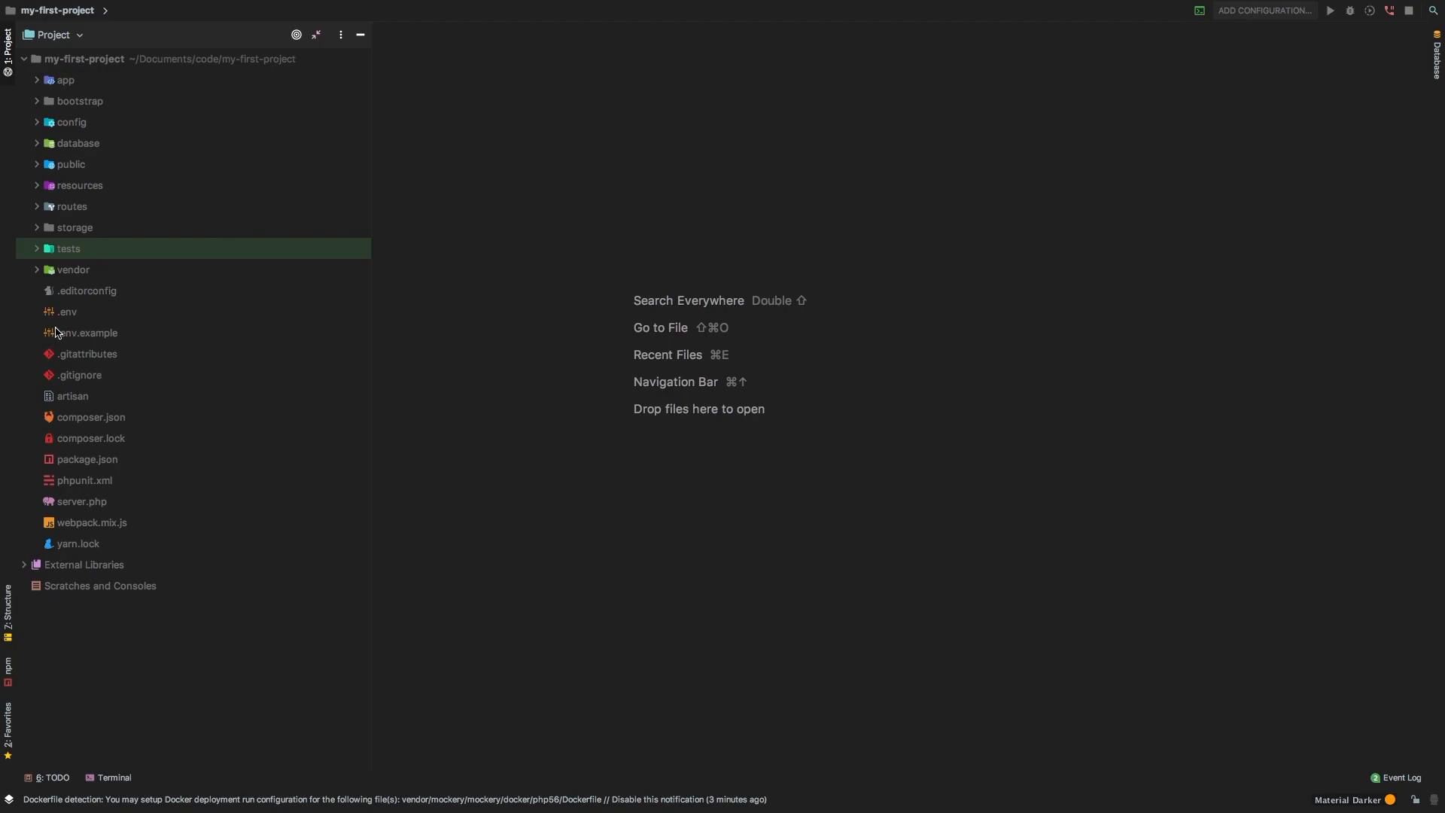
mouse_move(68, 304)
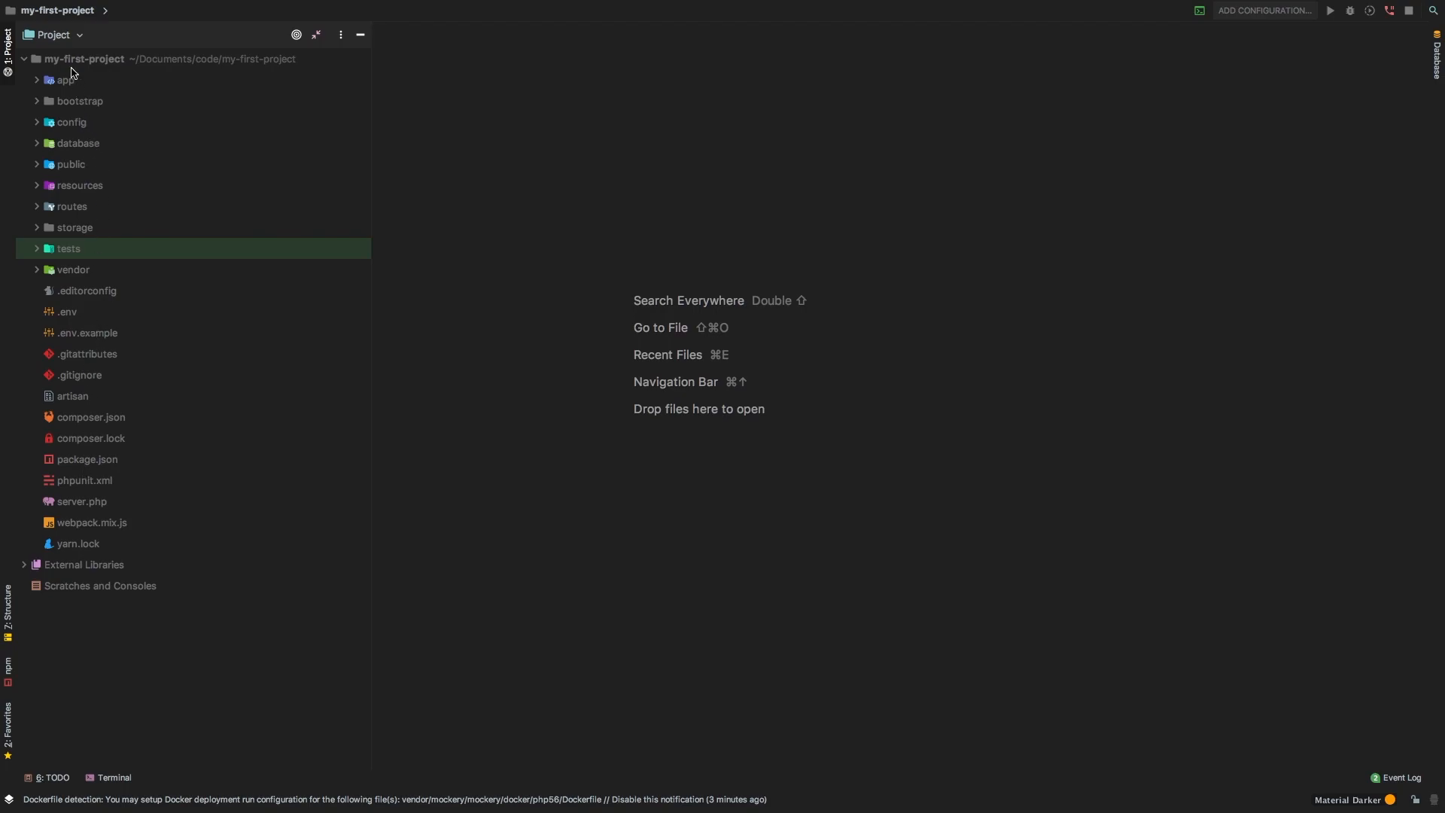
mouse_move(64, 247)
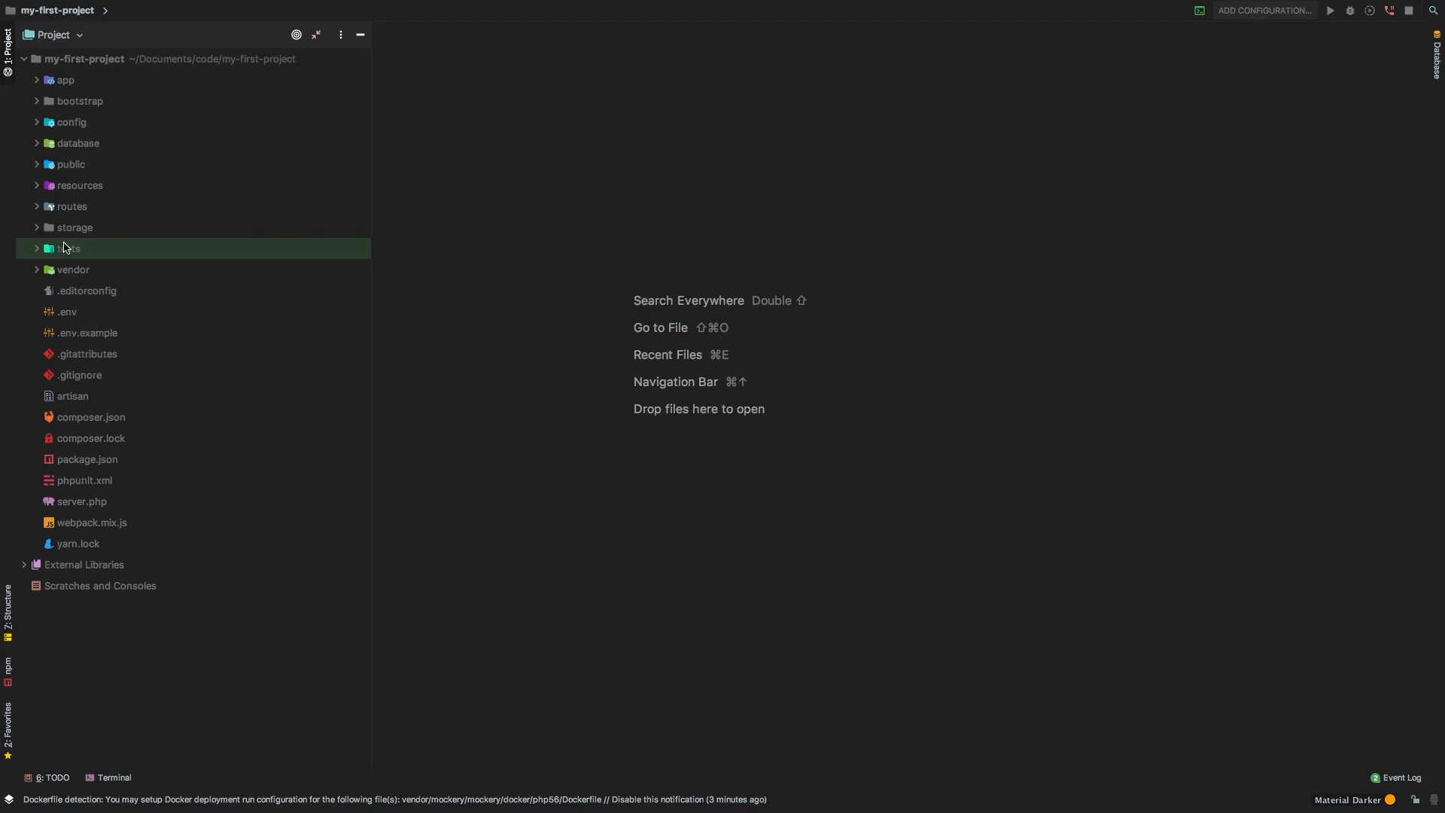
mouse_move(85, 229)
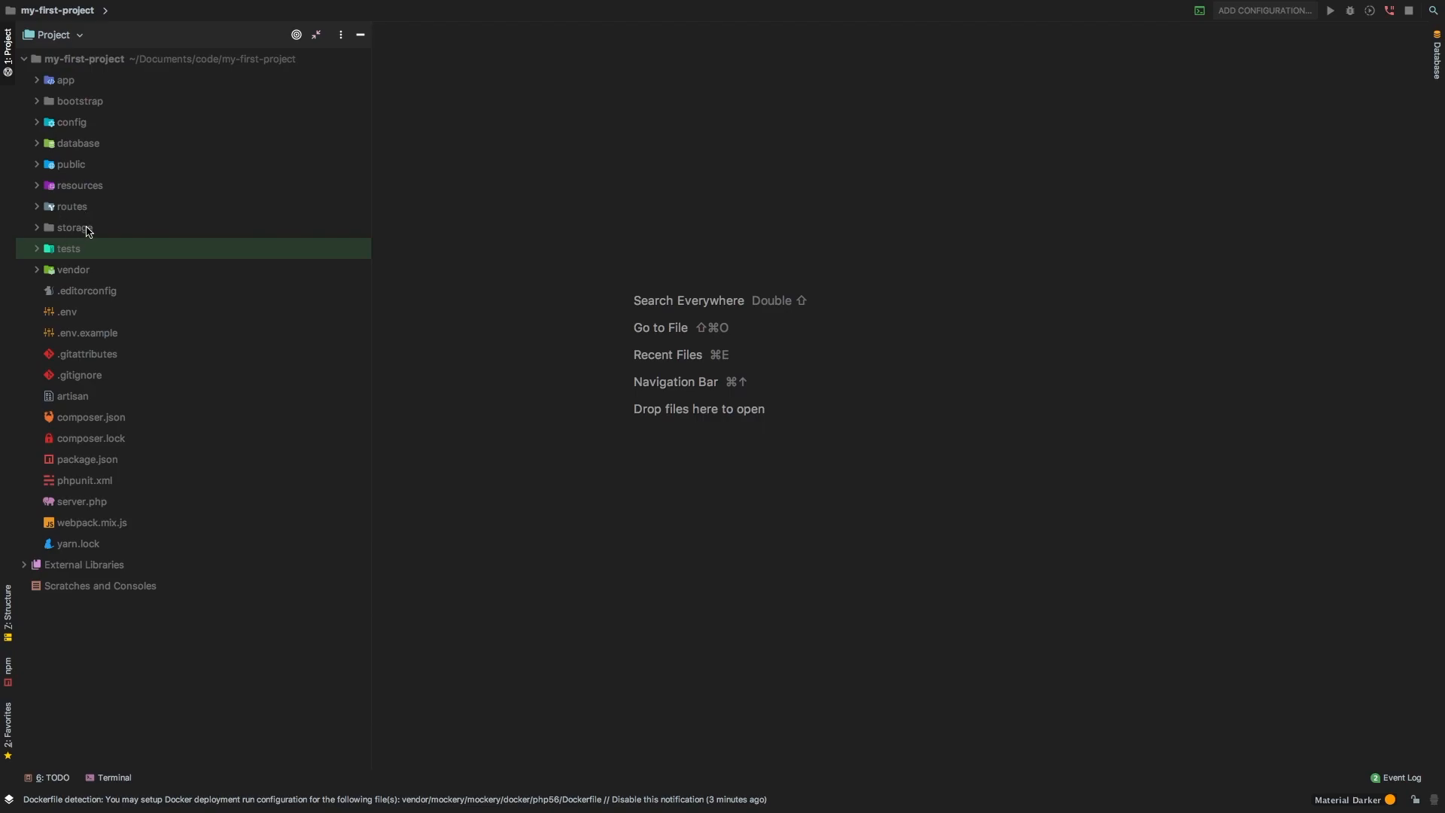
mouse_move(86, 210)
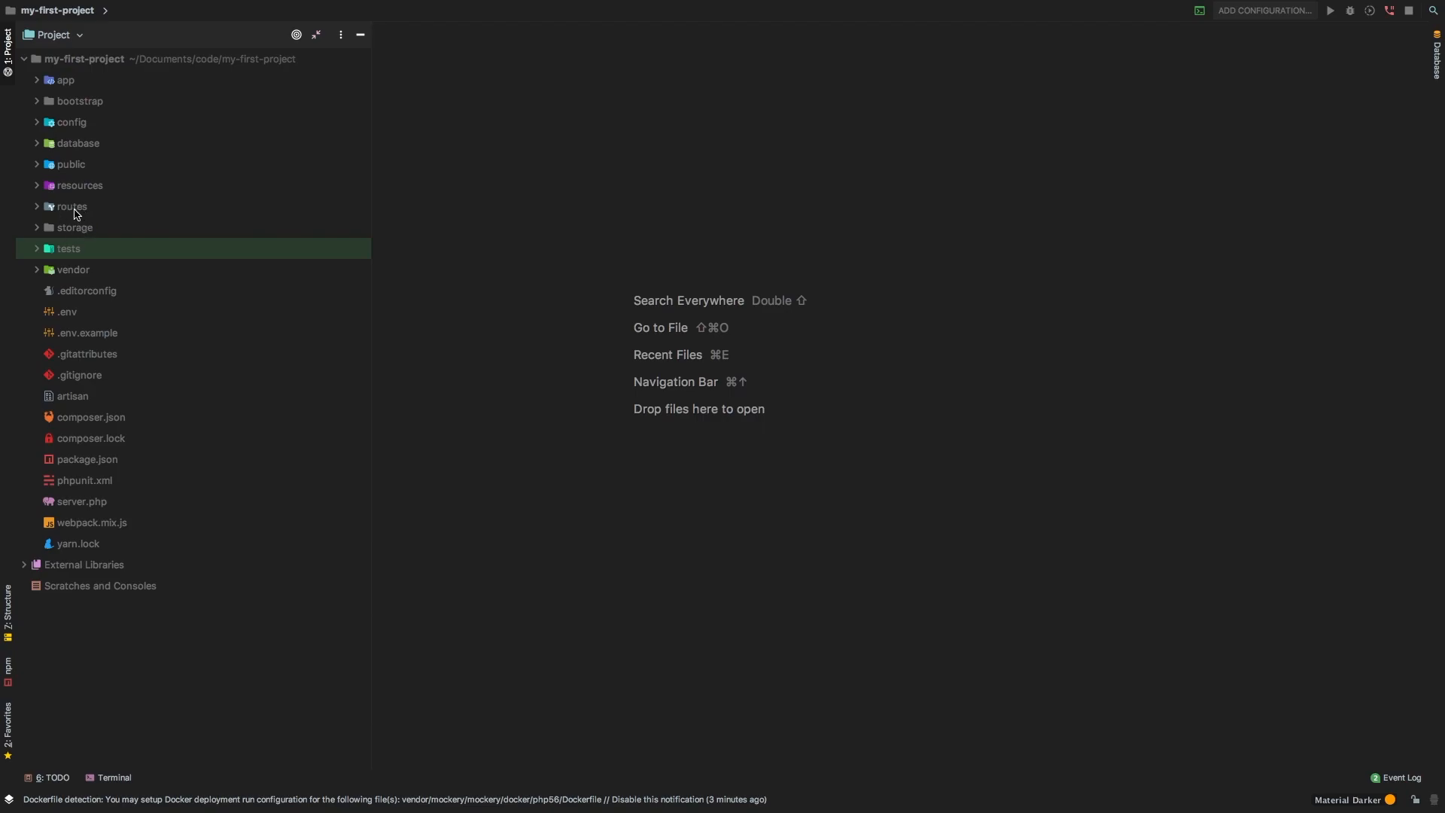
mouse_move(55, 204)
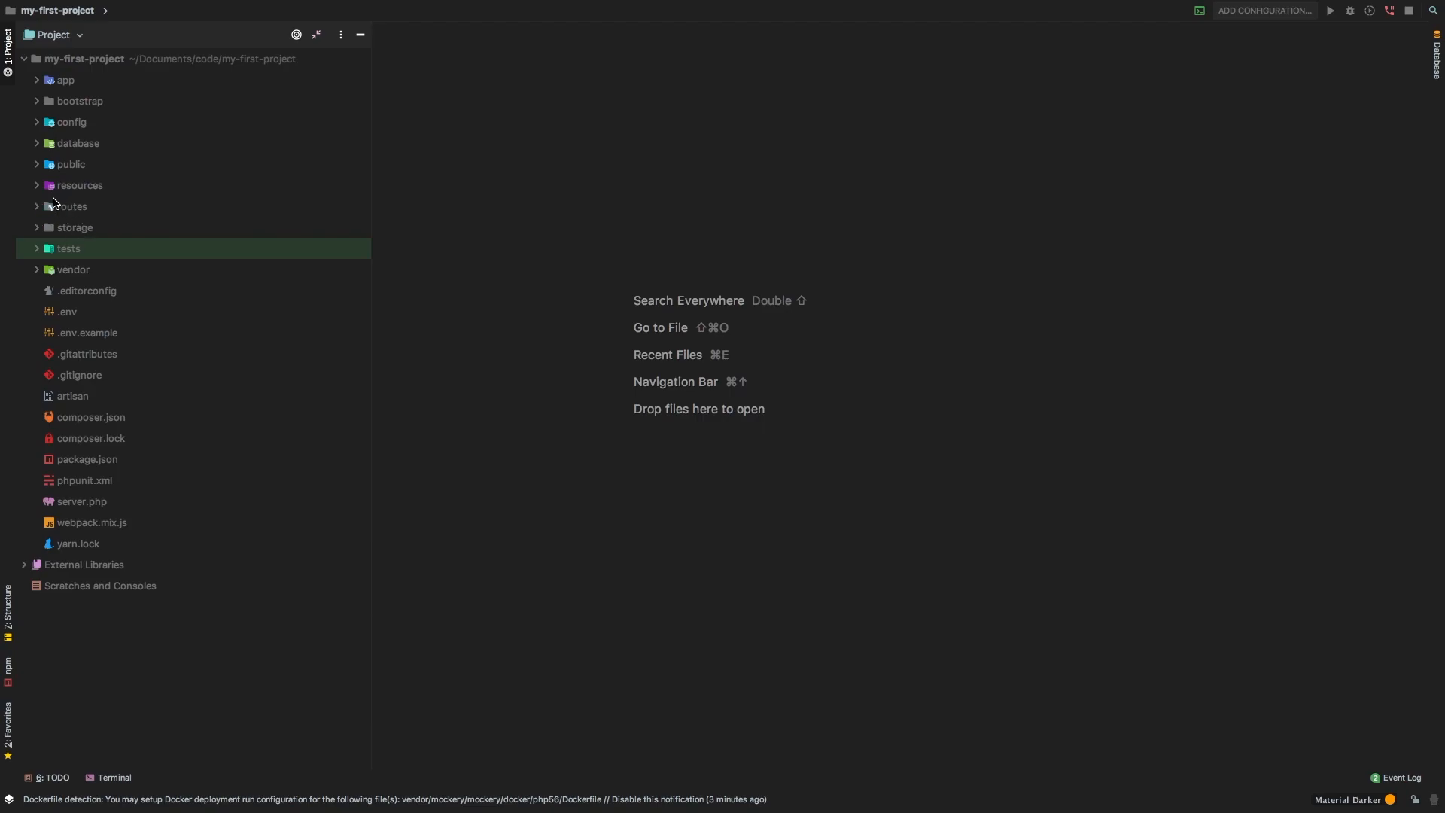
left_click(71, 207)
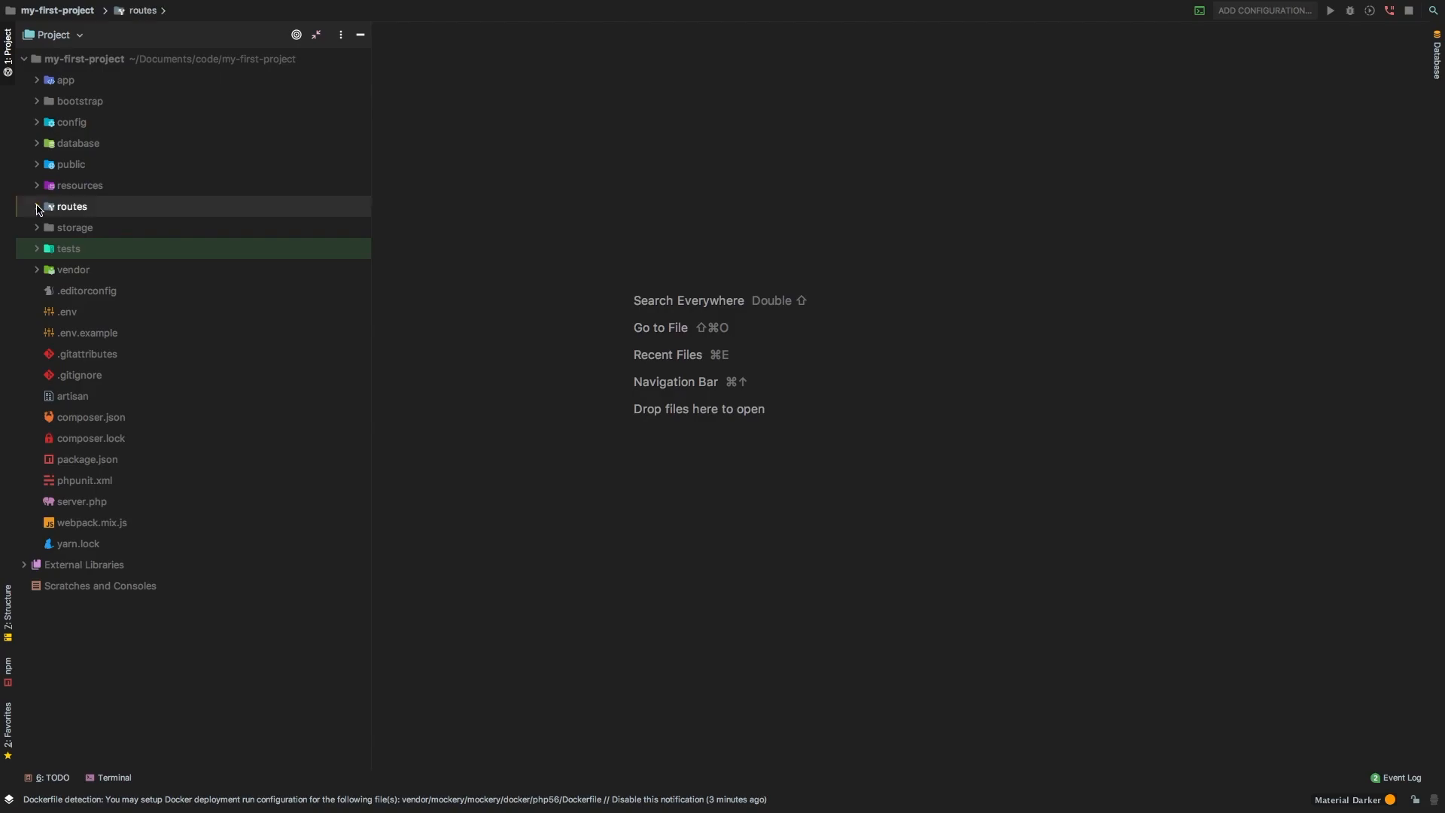
left_click(73, 206)
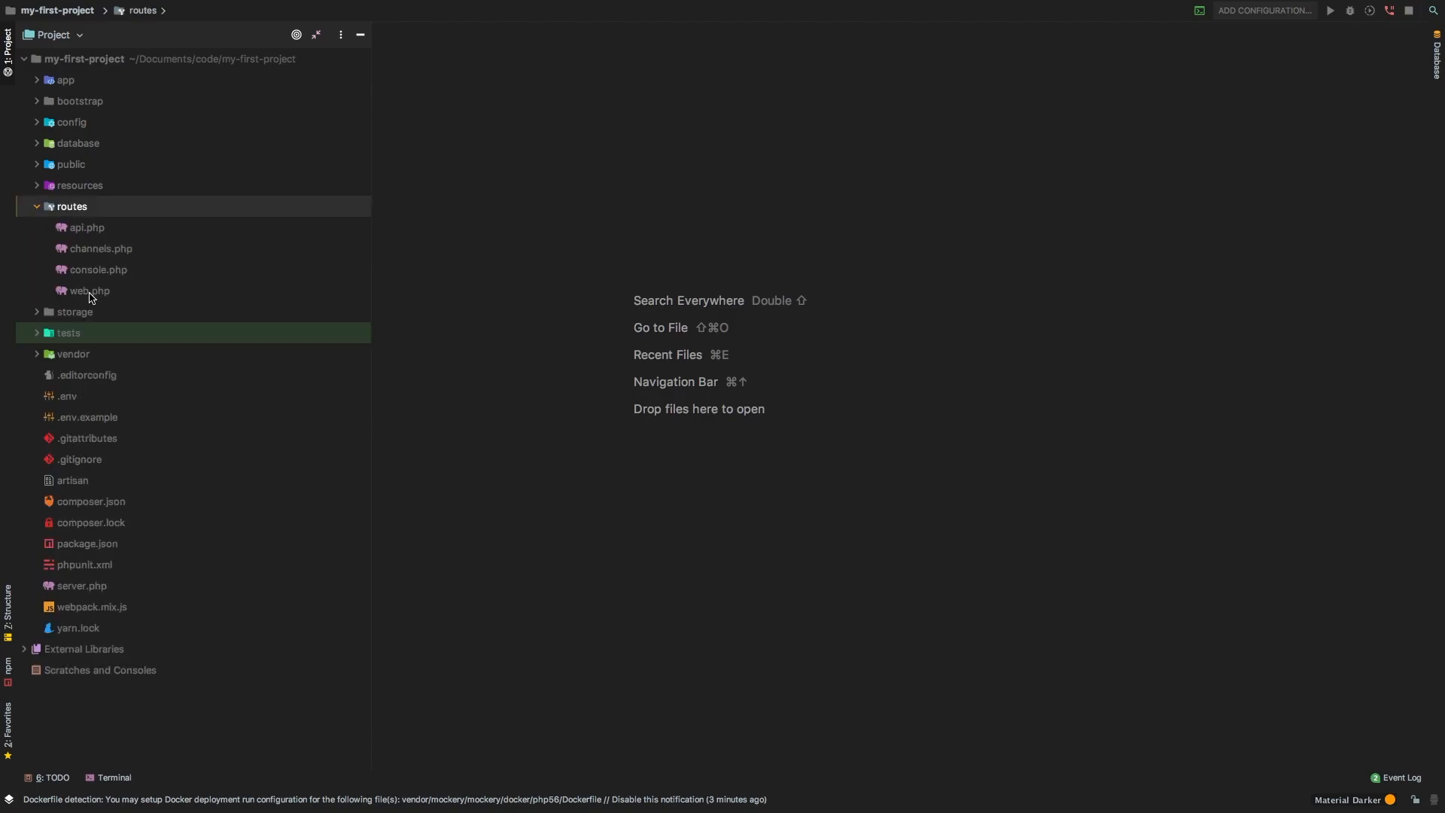
left_click(90, 291)
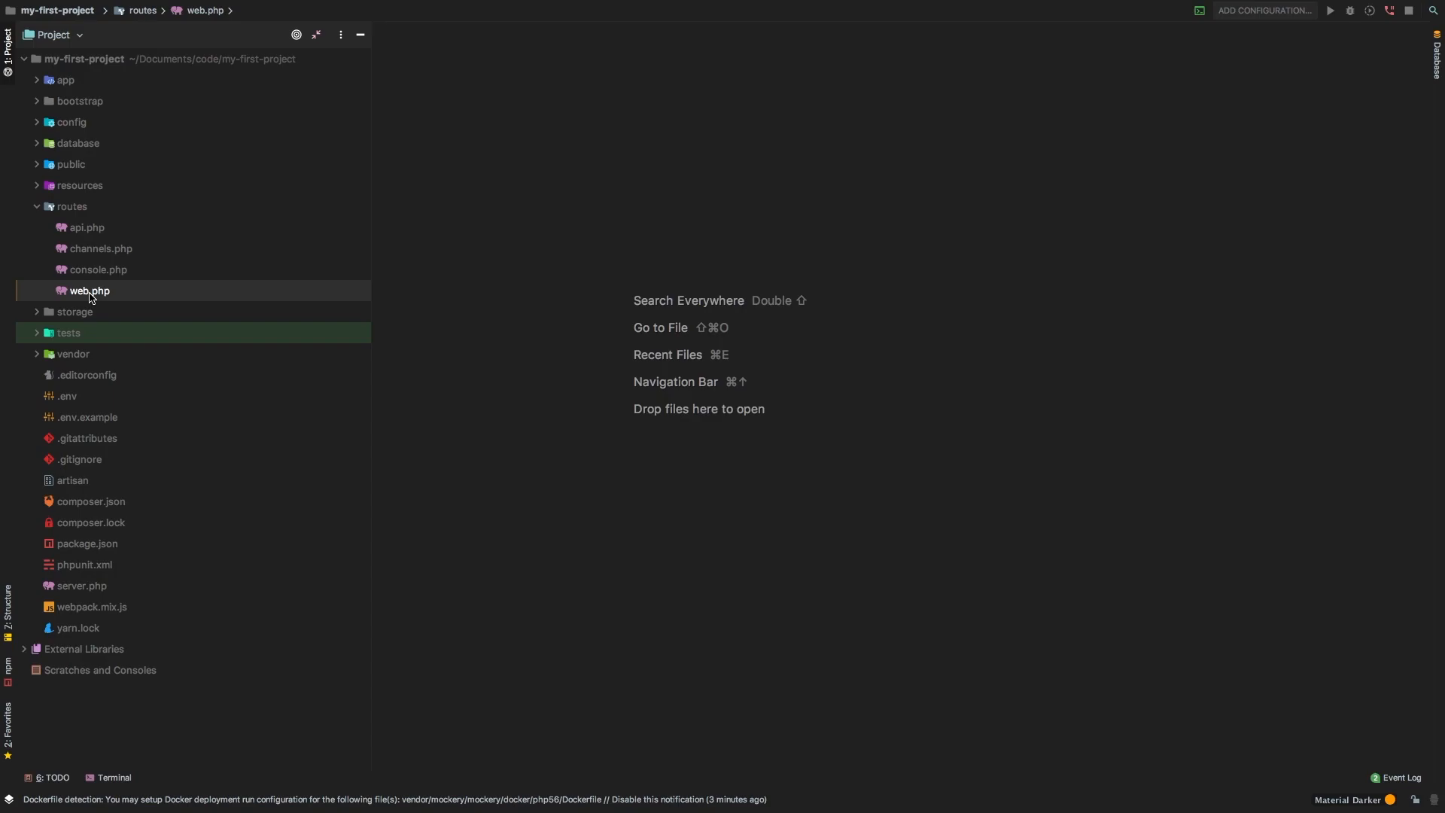
double_click(90, 290)
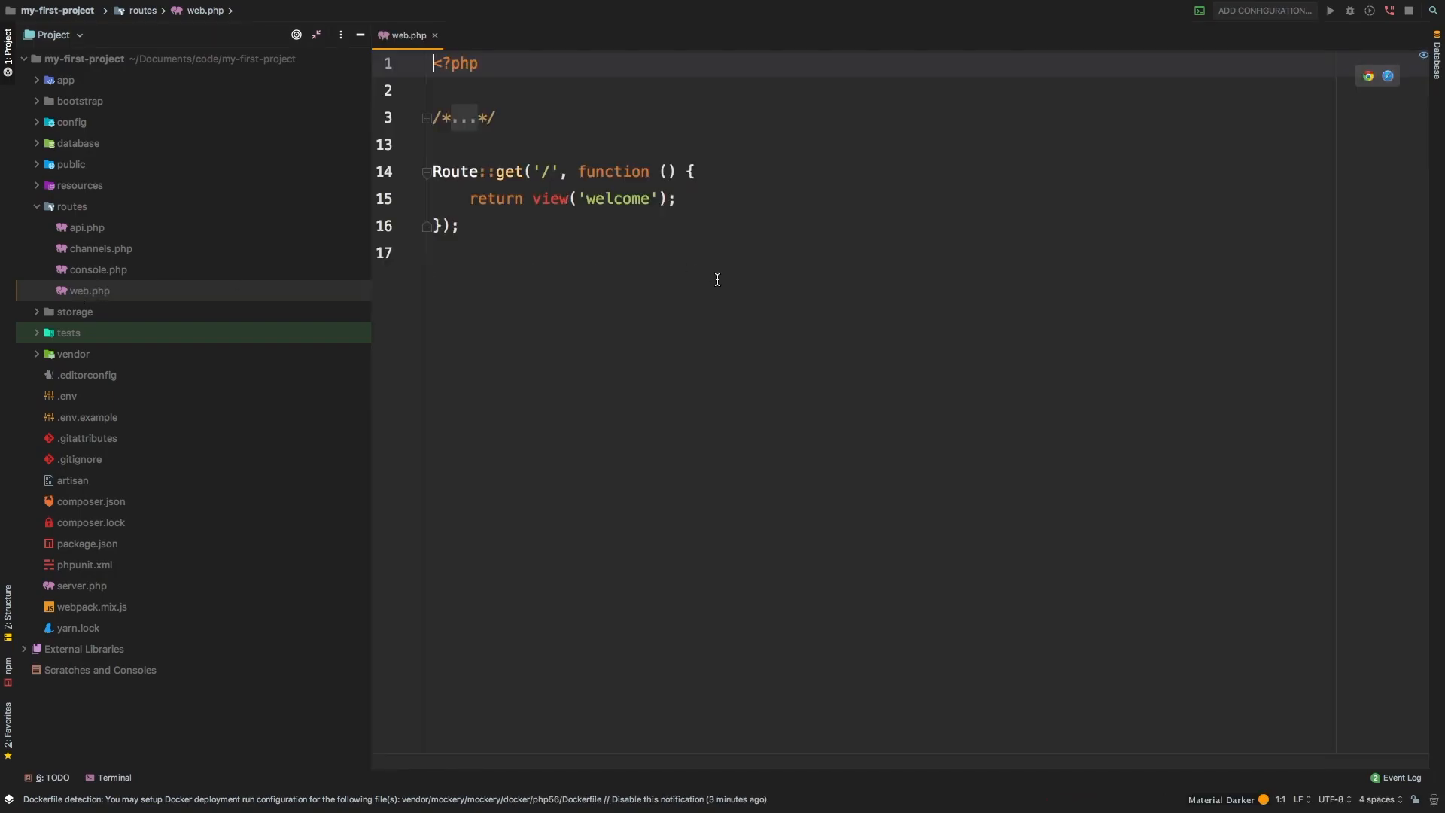
left_click(427, 118)
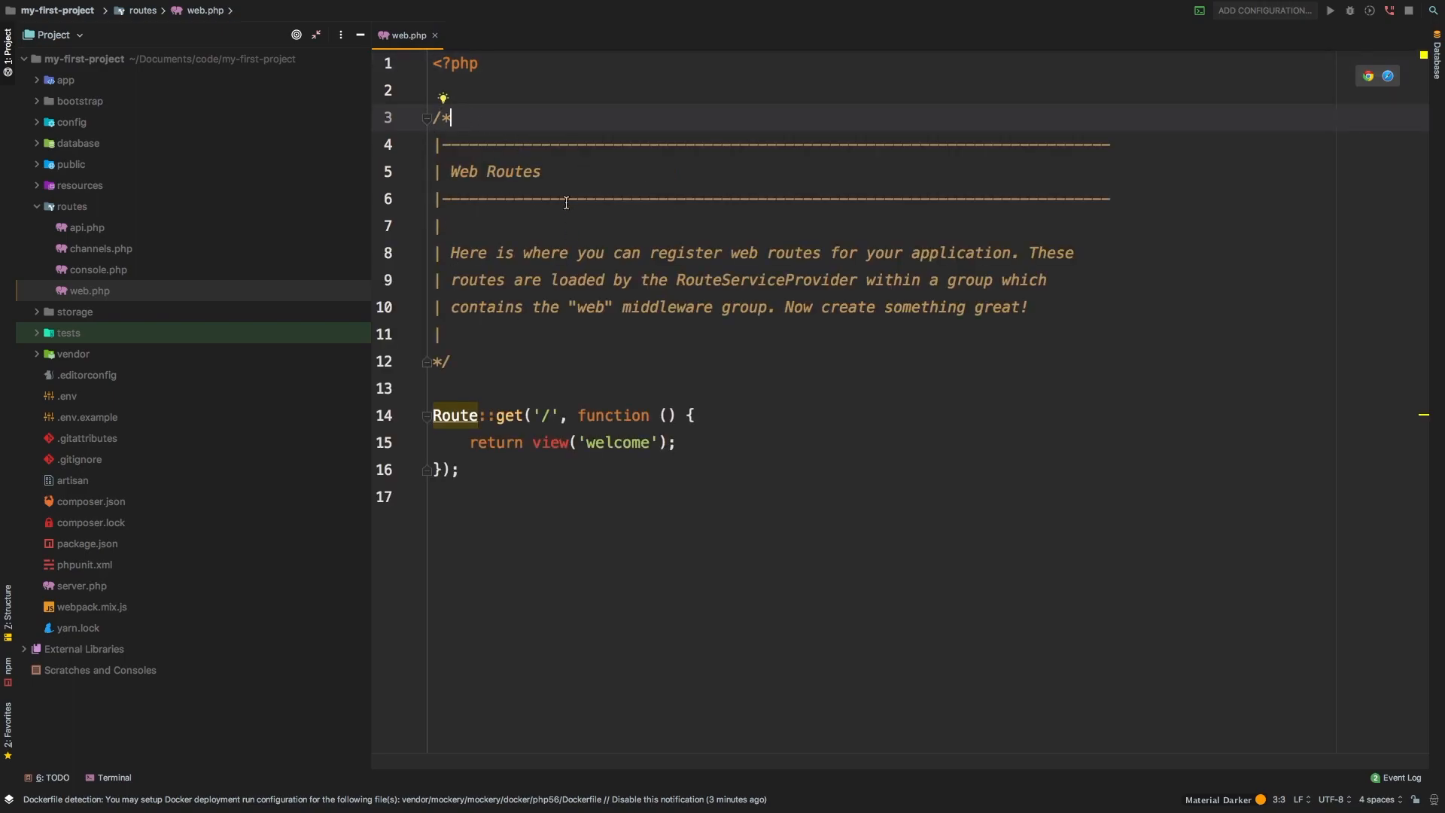
mouse_move(481, 390)
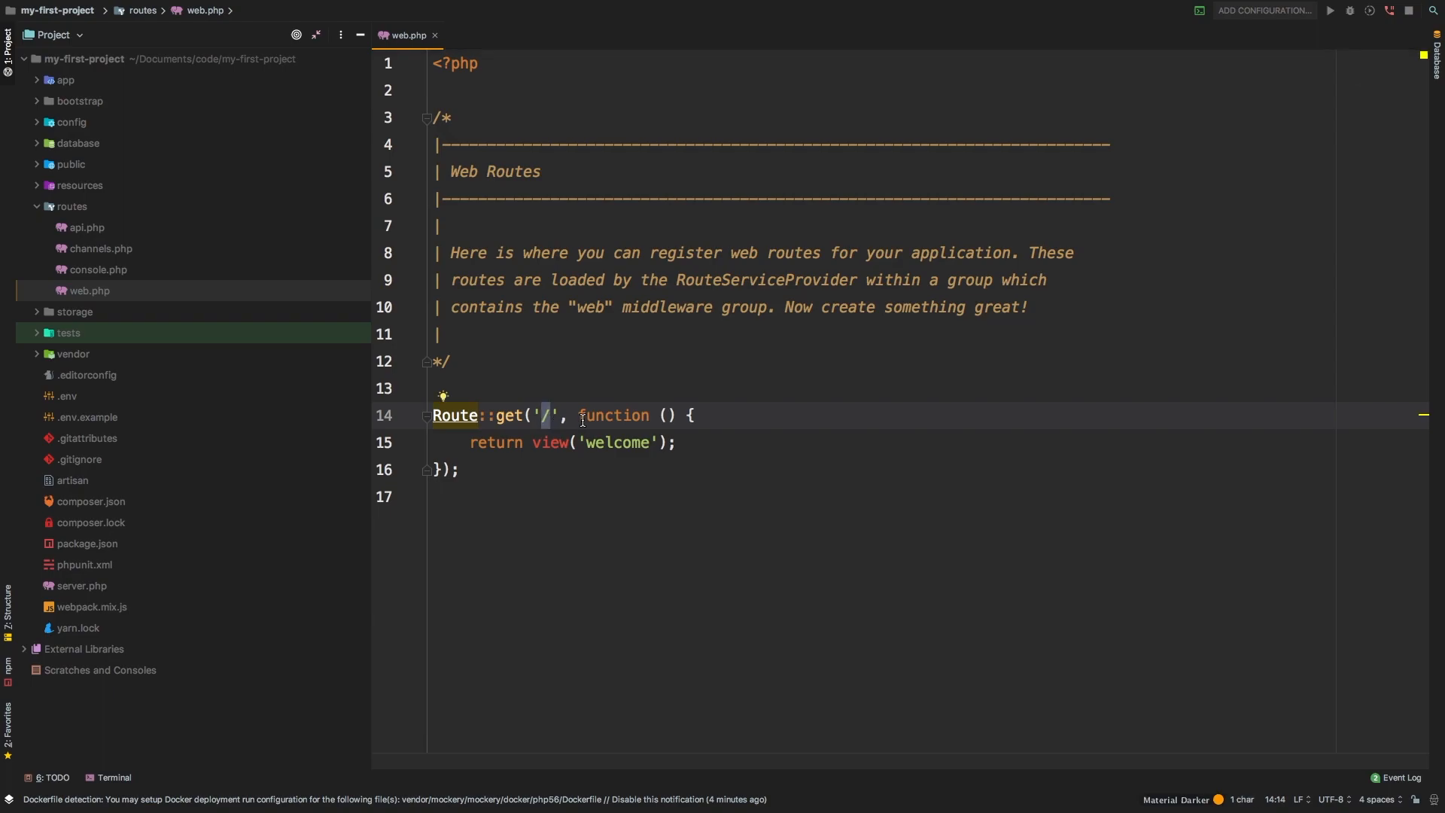
left_click(541, 442)
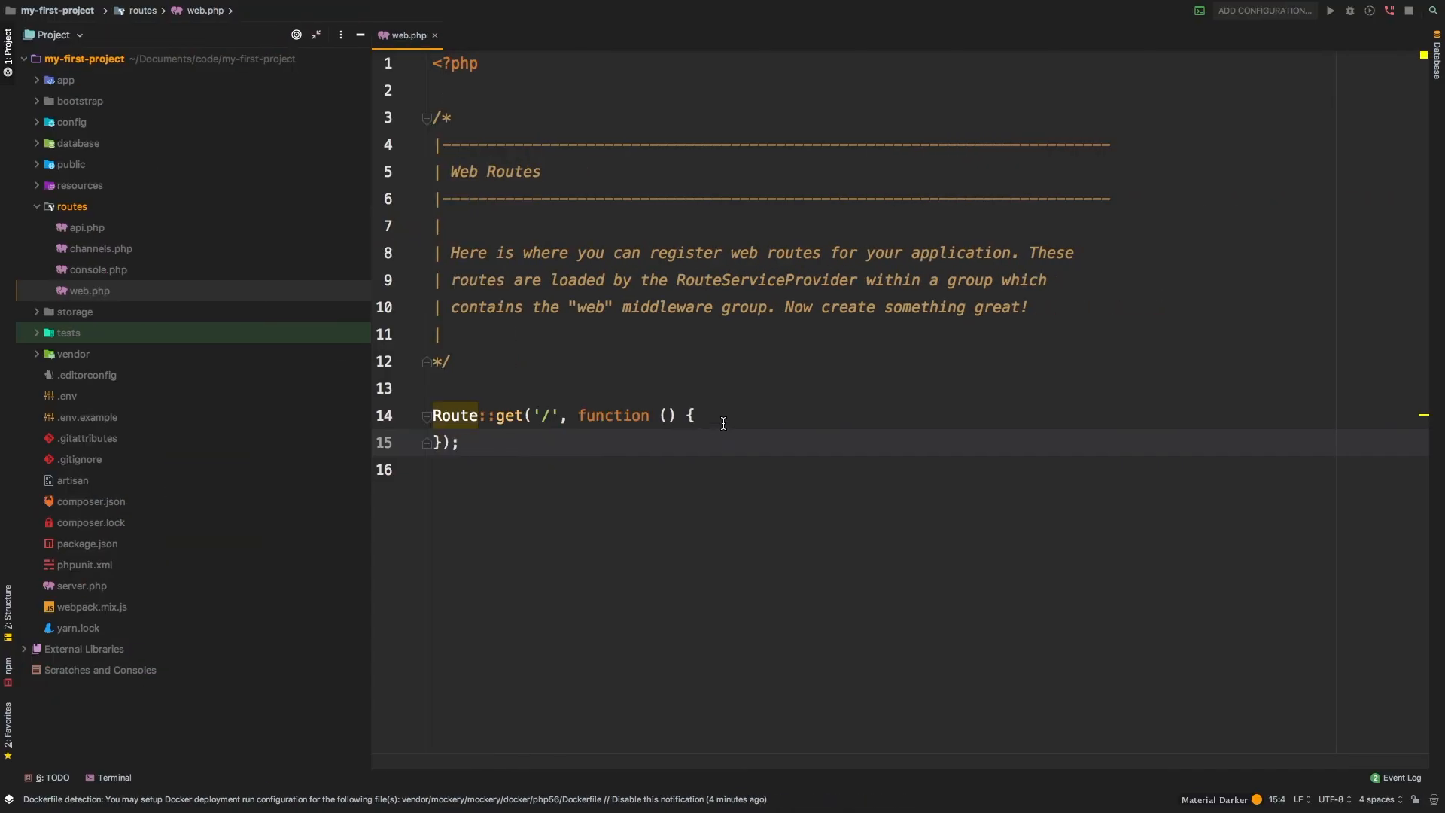
type("return")
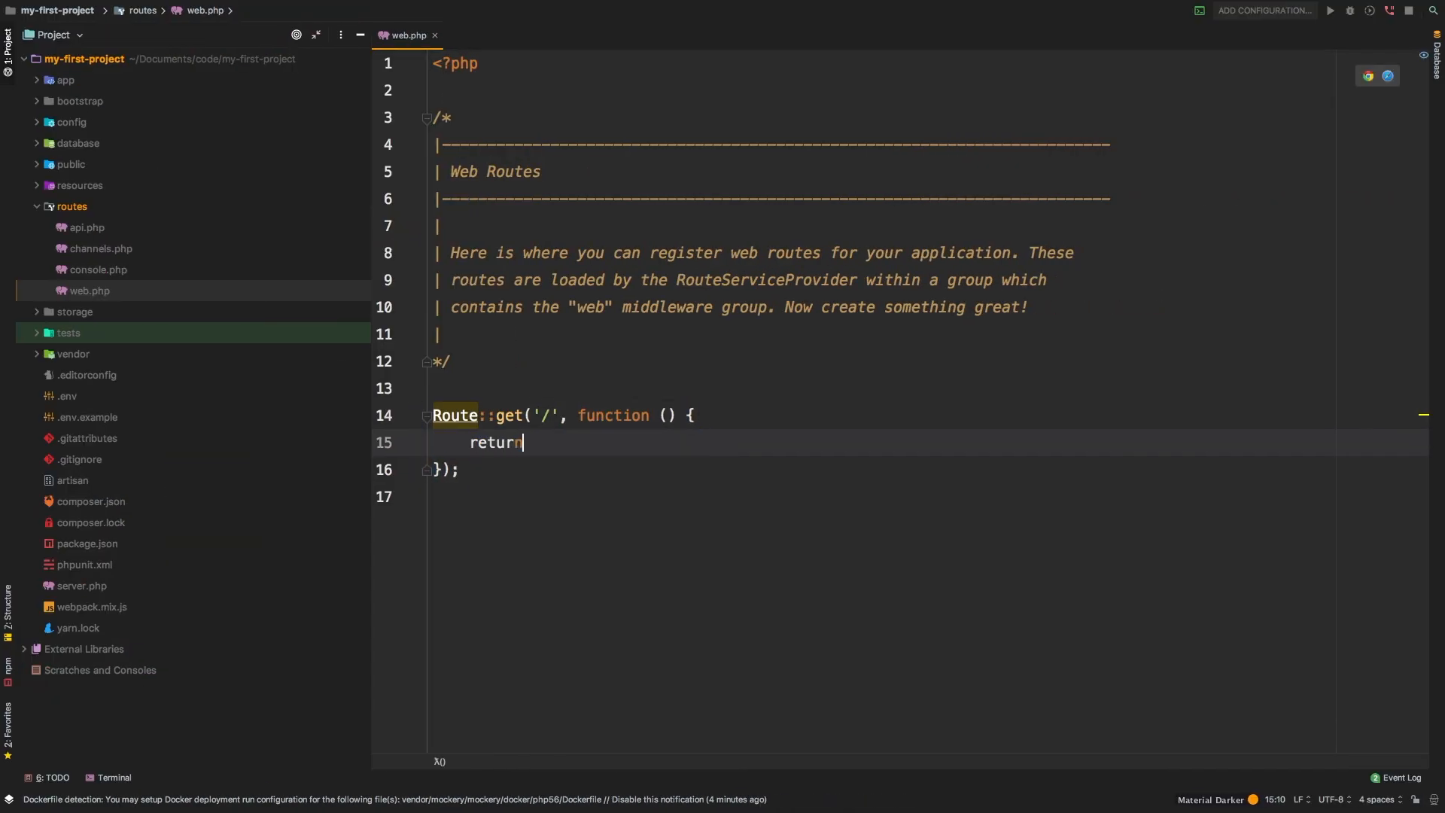
type("'Coder\\'s Tape'")
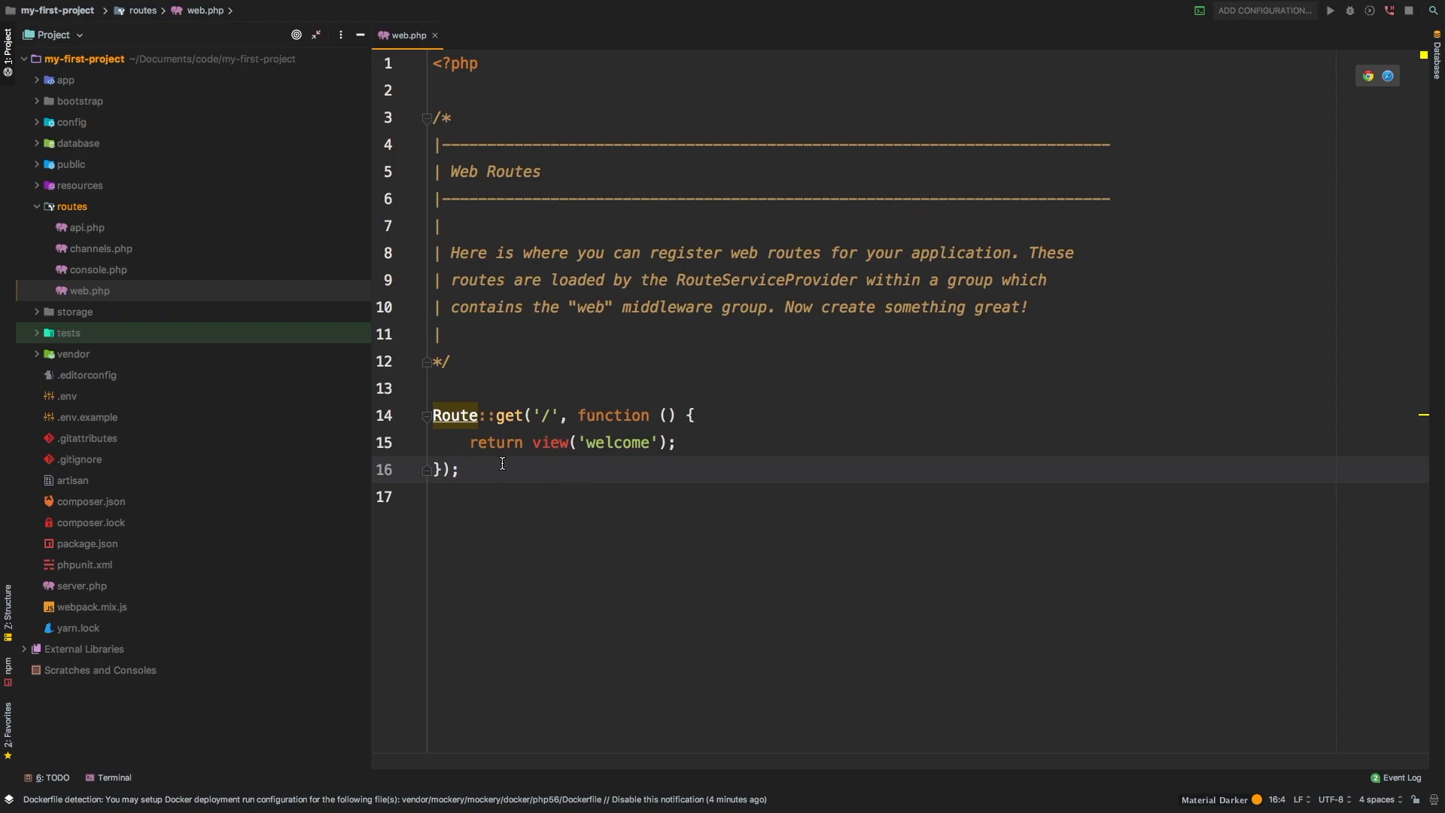
Step: Add a 'contact' route copied from the home route, returning the string 'Contact Us'
left_click_drag(460, 469, 451, 361)
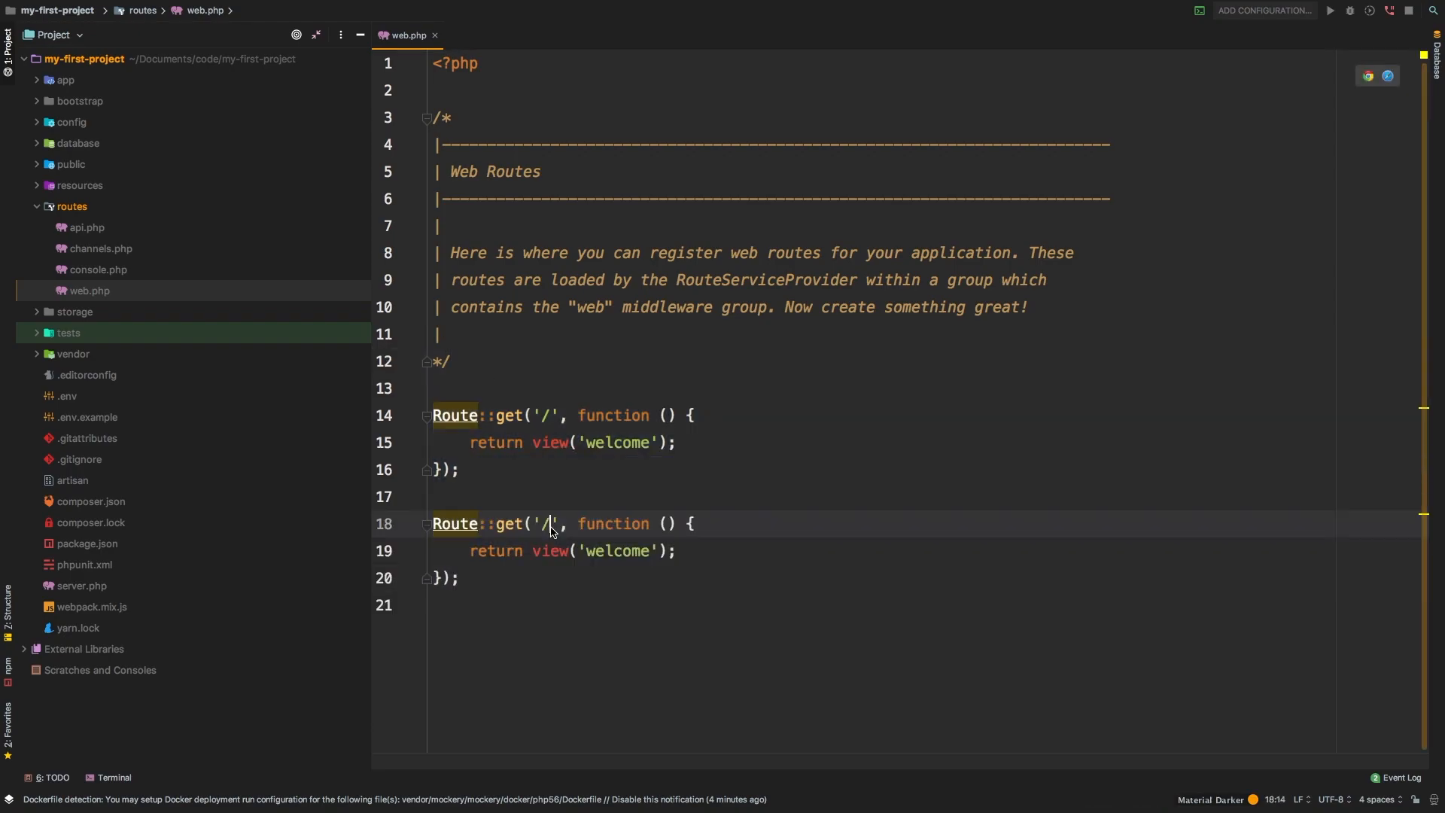
key("Backspace")
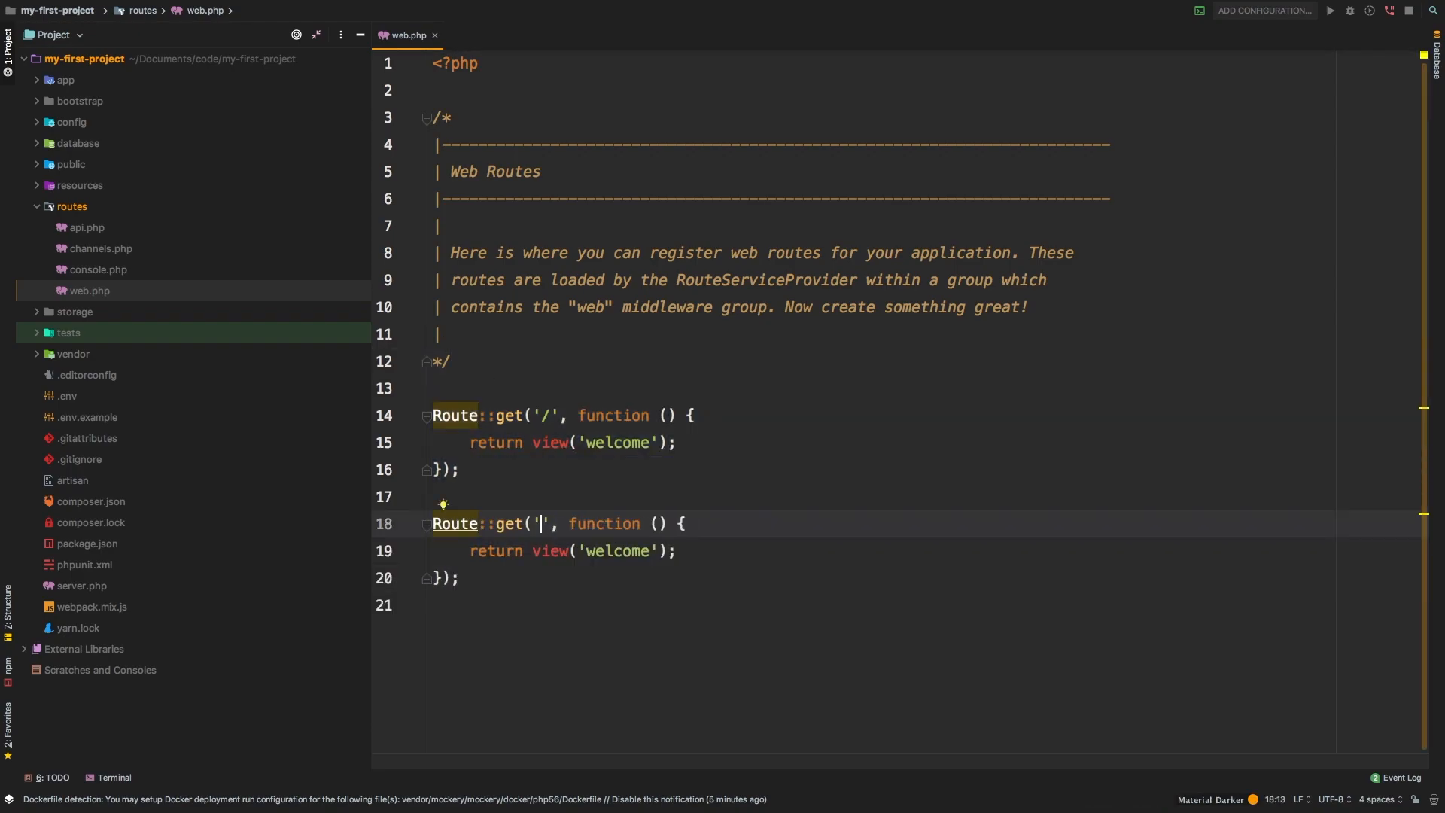
type("contact")
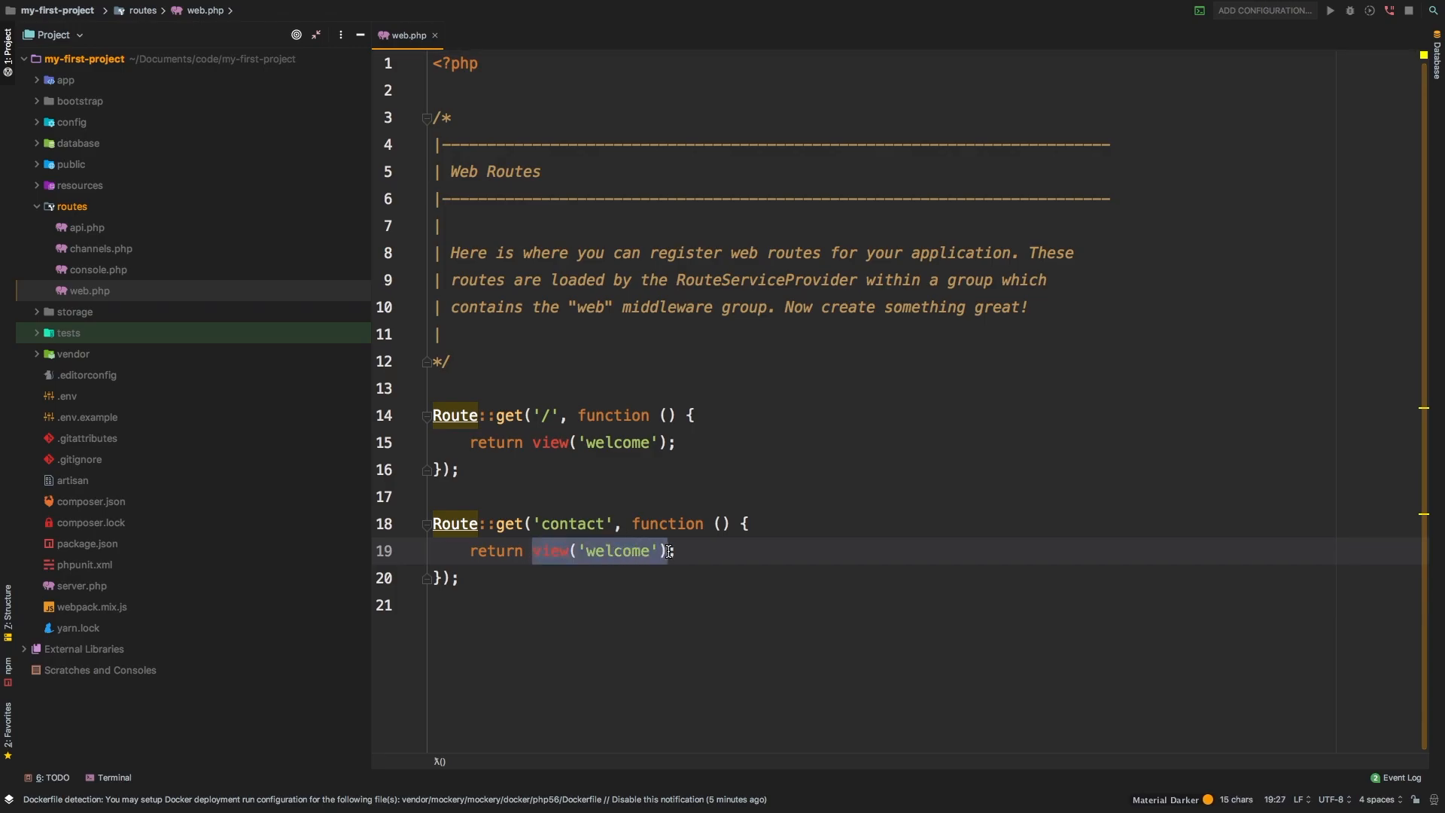
type("'Con';")
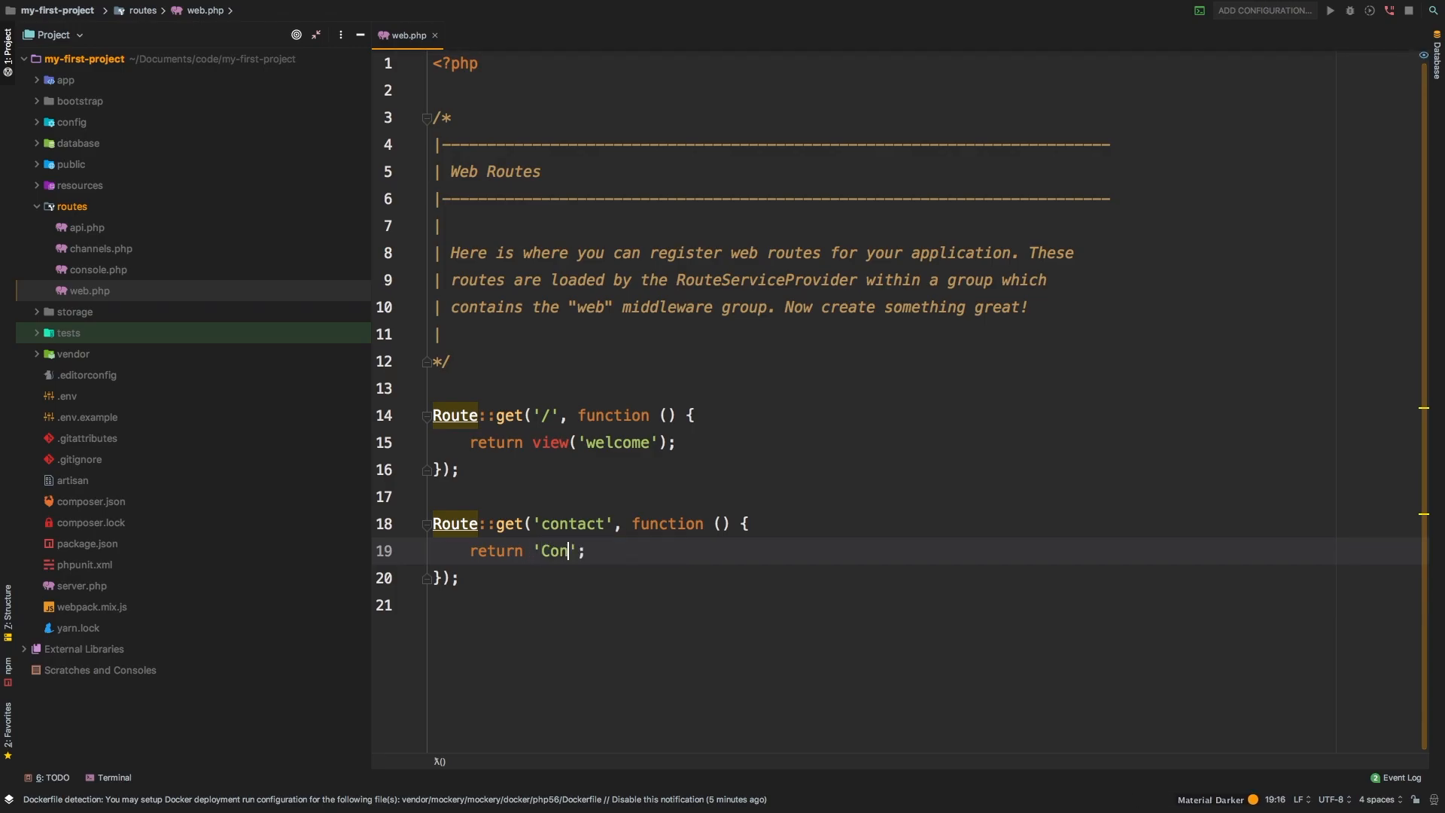
type("tact Us")
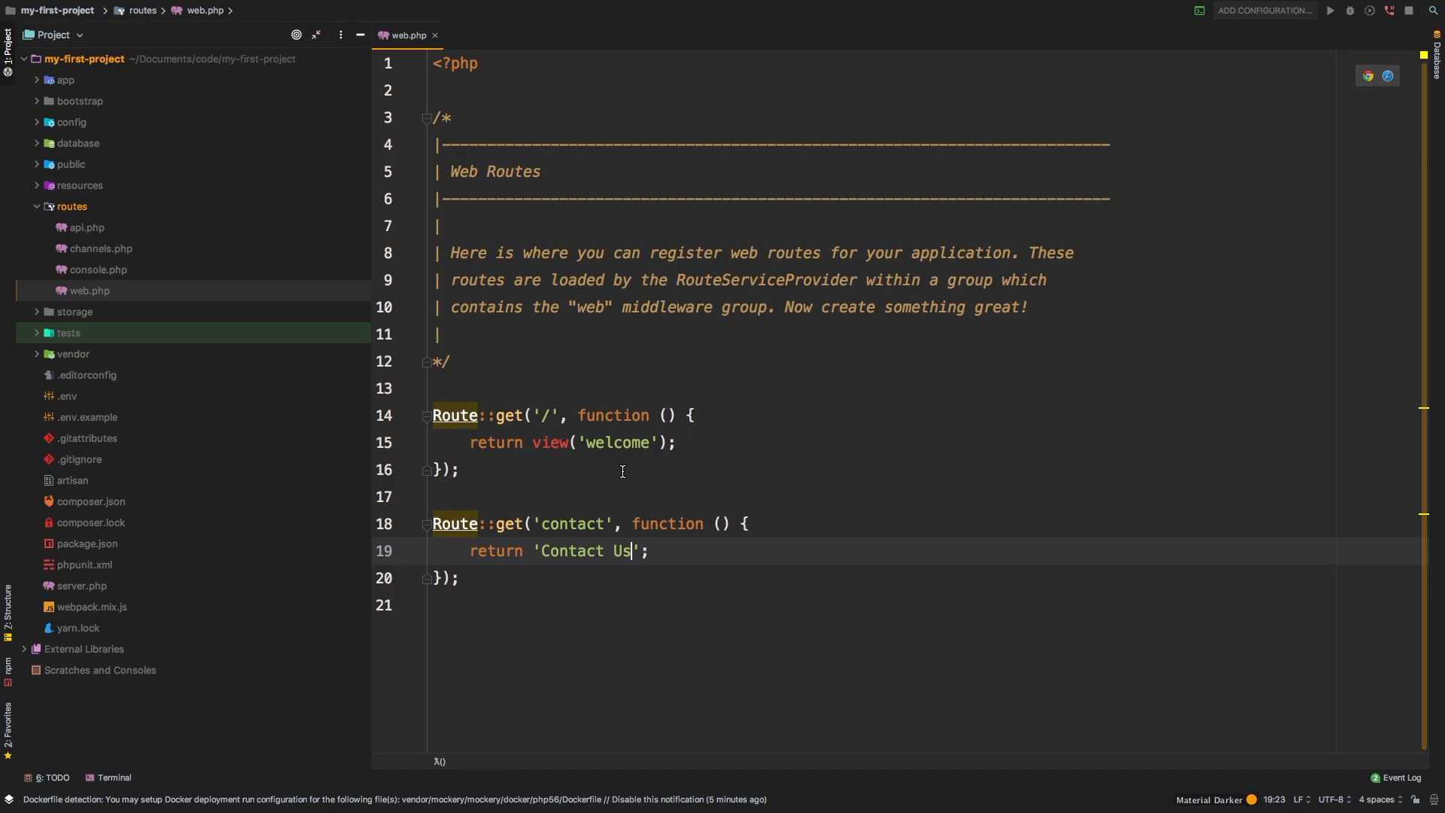
mouse_move(433, 36)
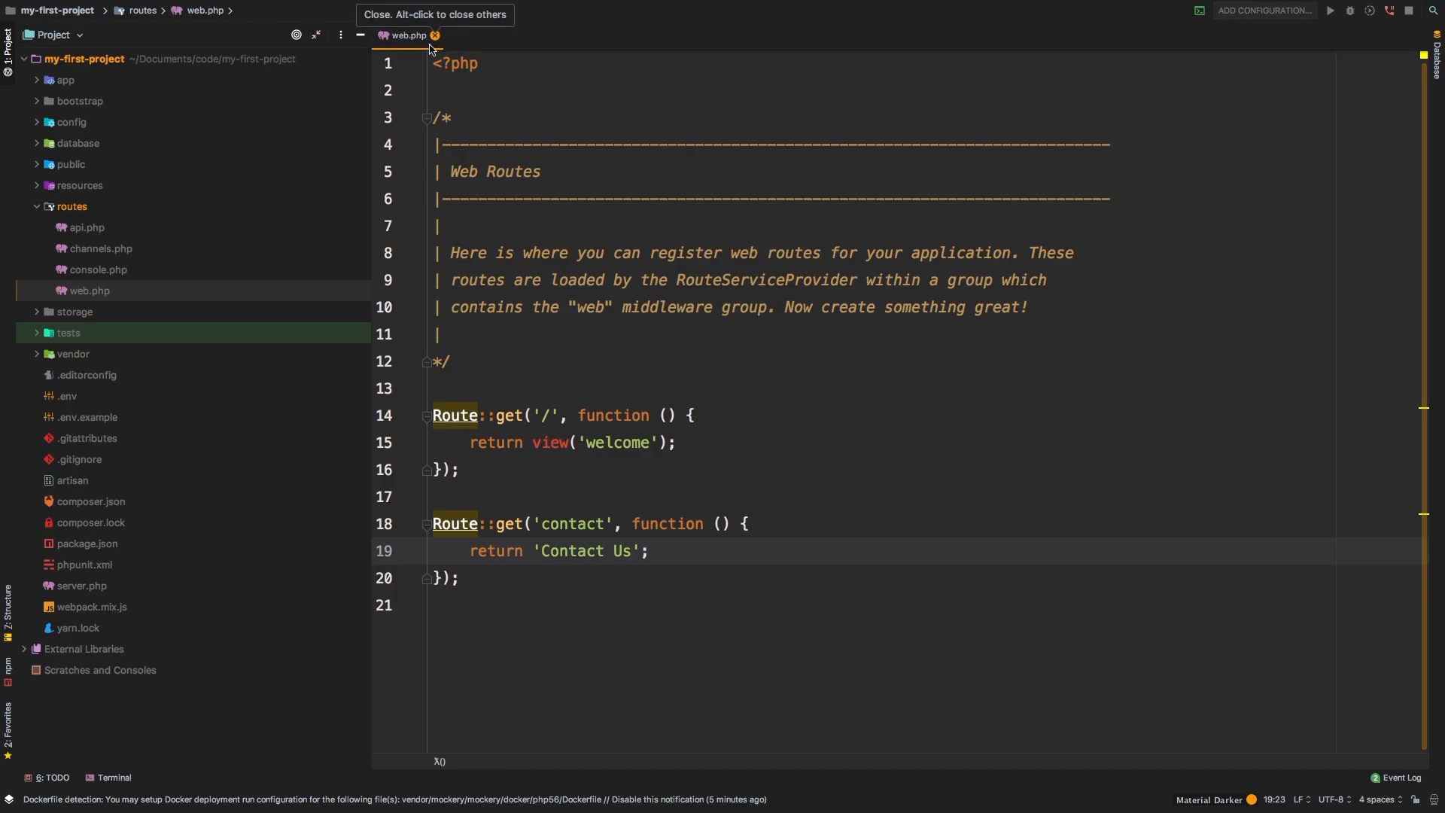
mouse_move(165, 219)
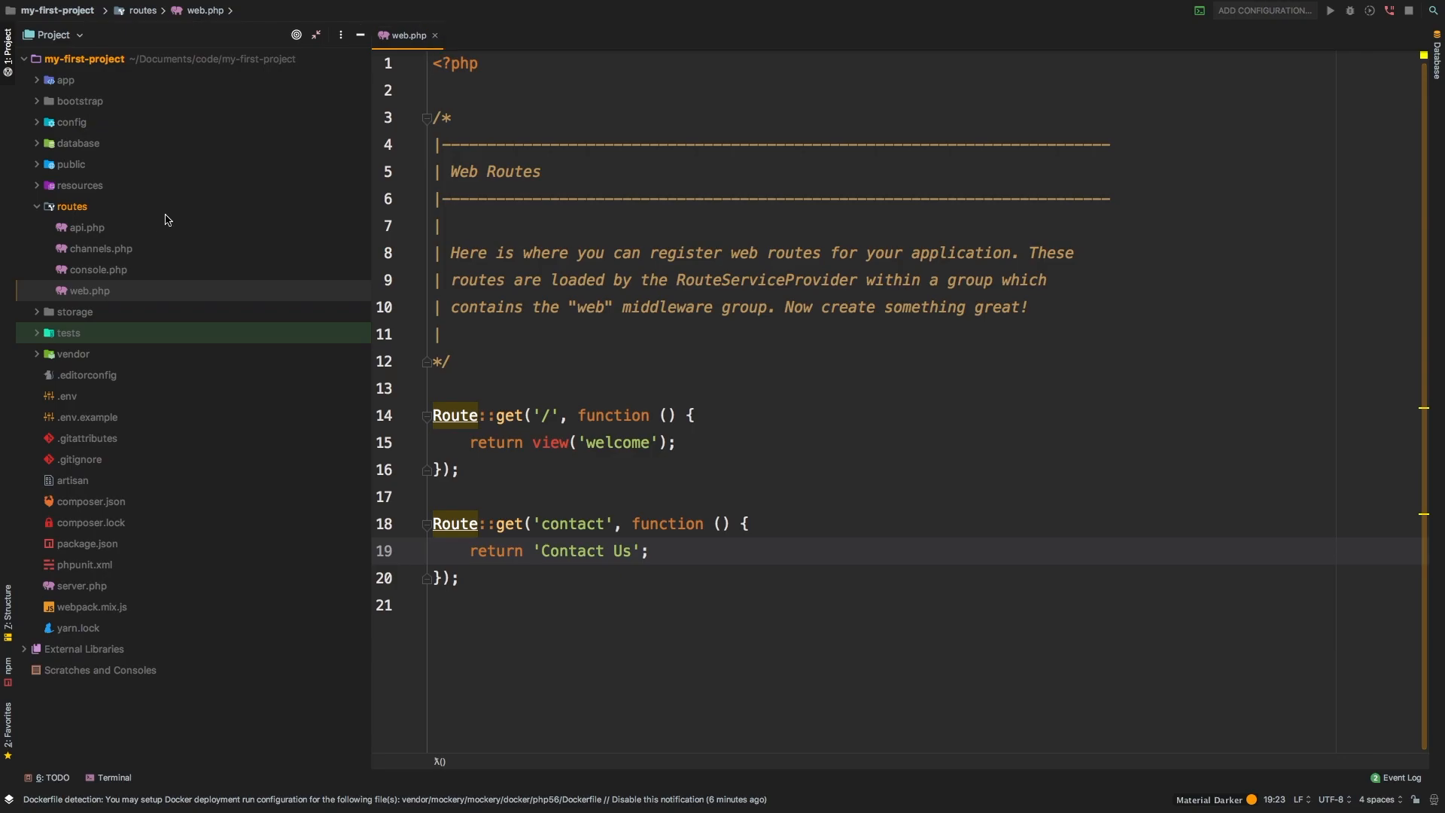
mouse_move(550, 329)
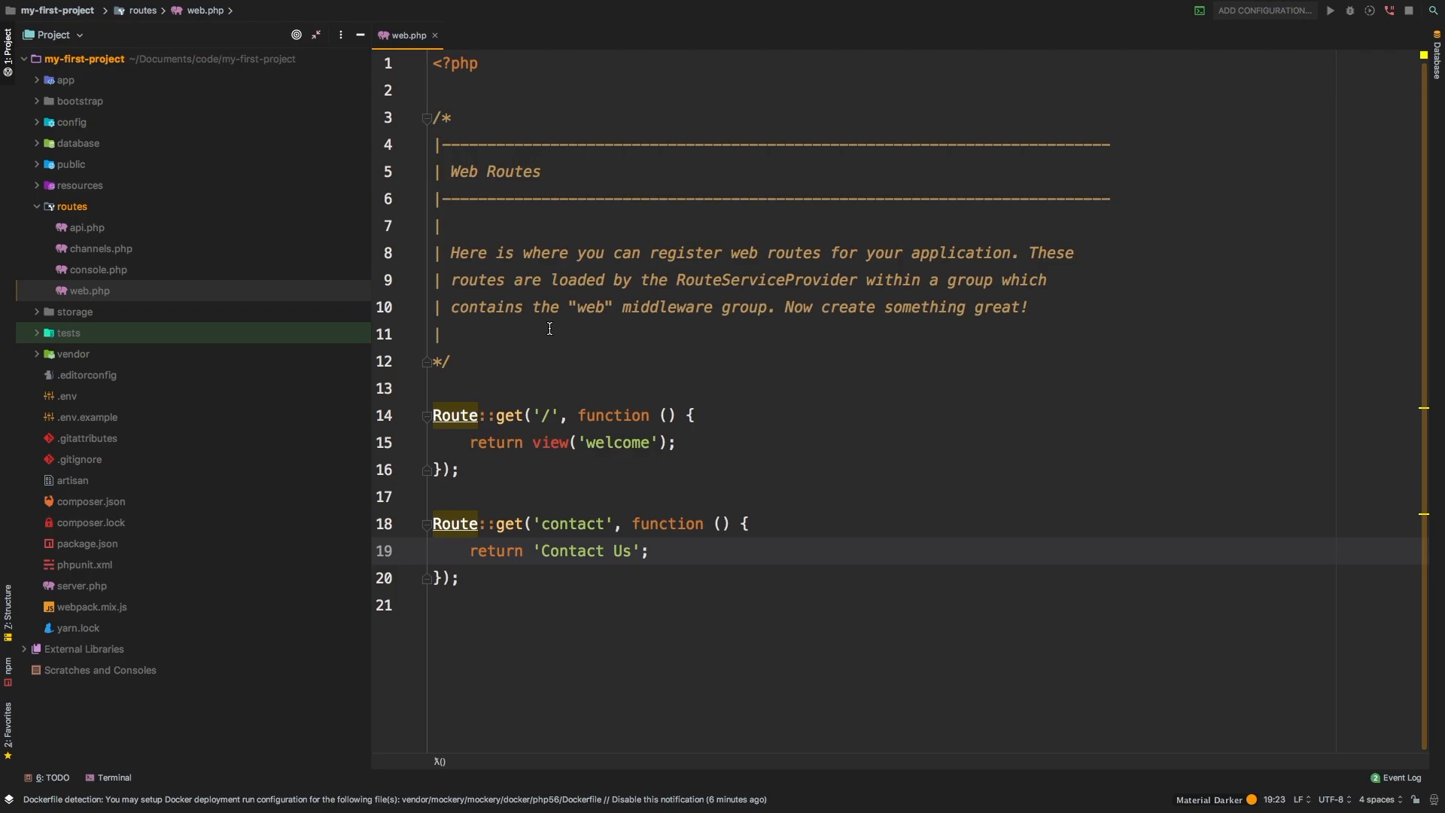
mouse_move(101, 242)
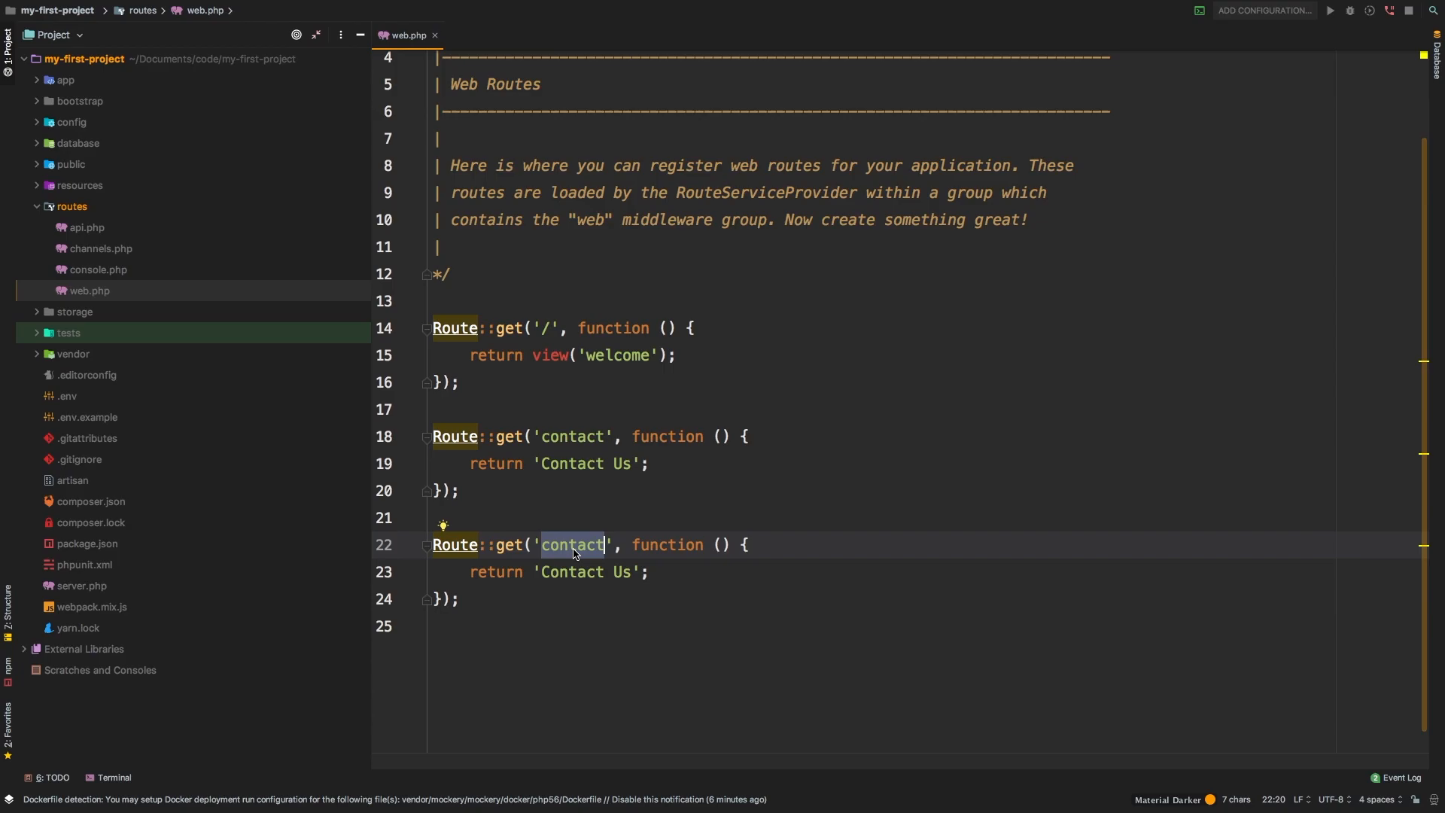
Step: Change the duplicated contact route's path to 'about'
type("about")
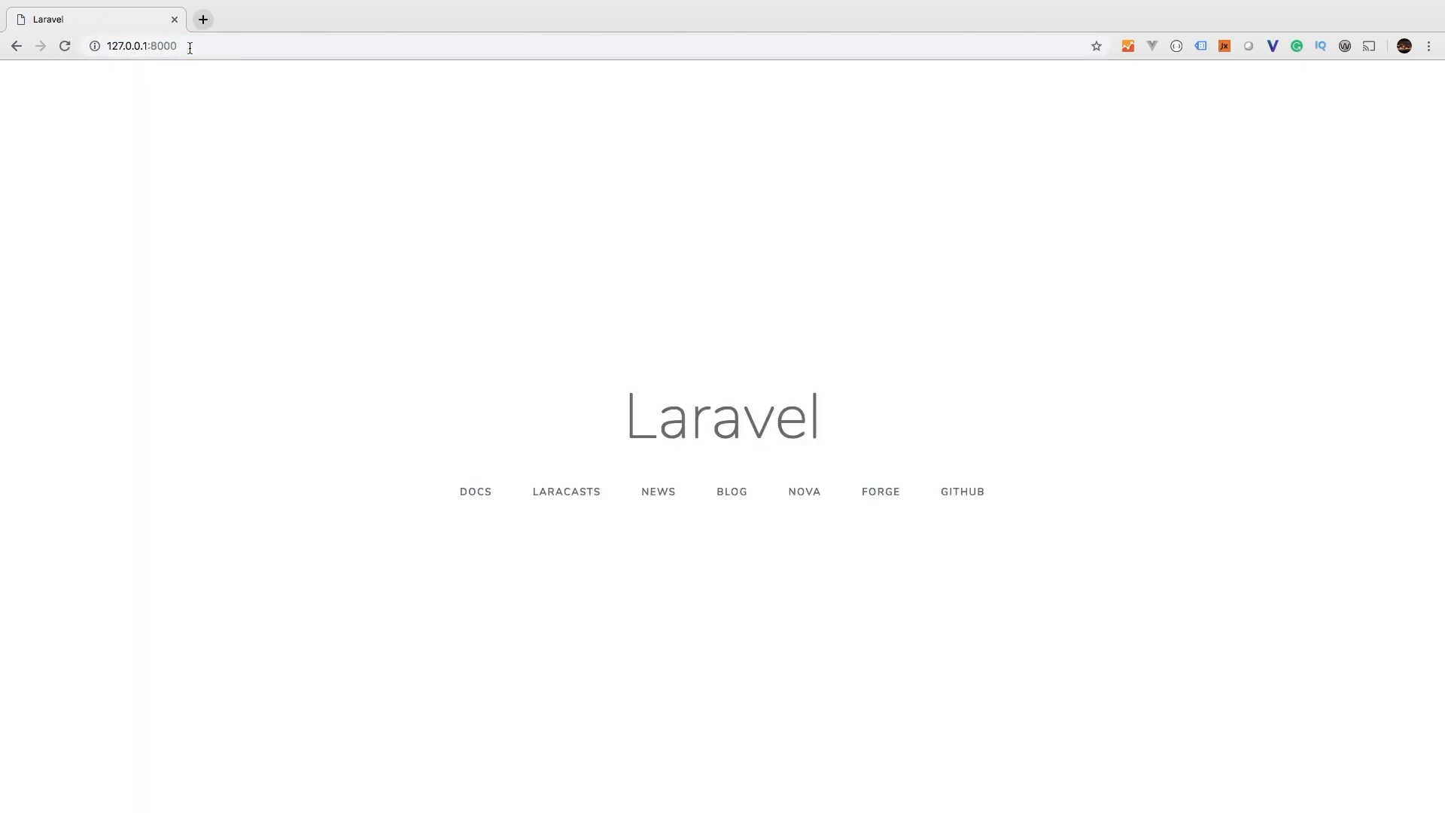
Step: Load 127.0.0.1:8000/contact from the address bar suggestion to show 'Contact Us'
left_click(138, 46)
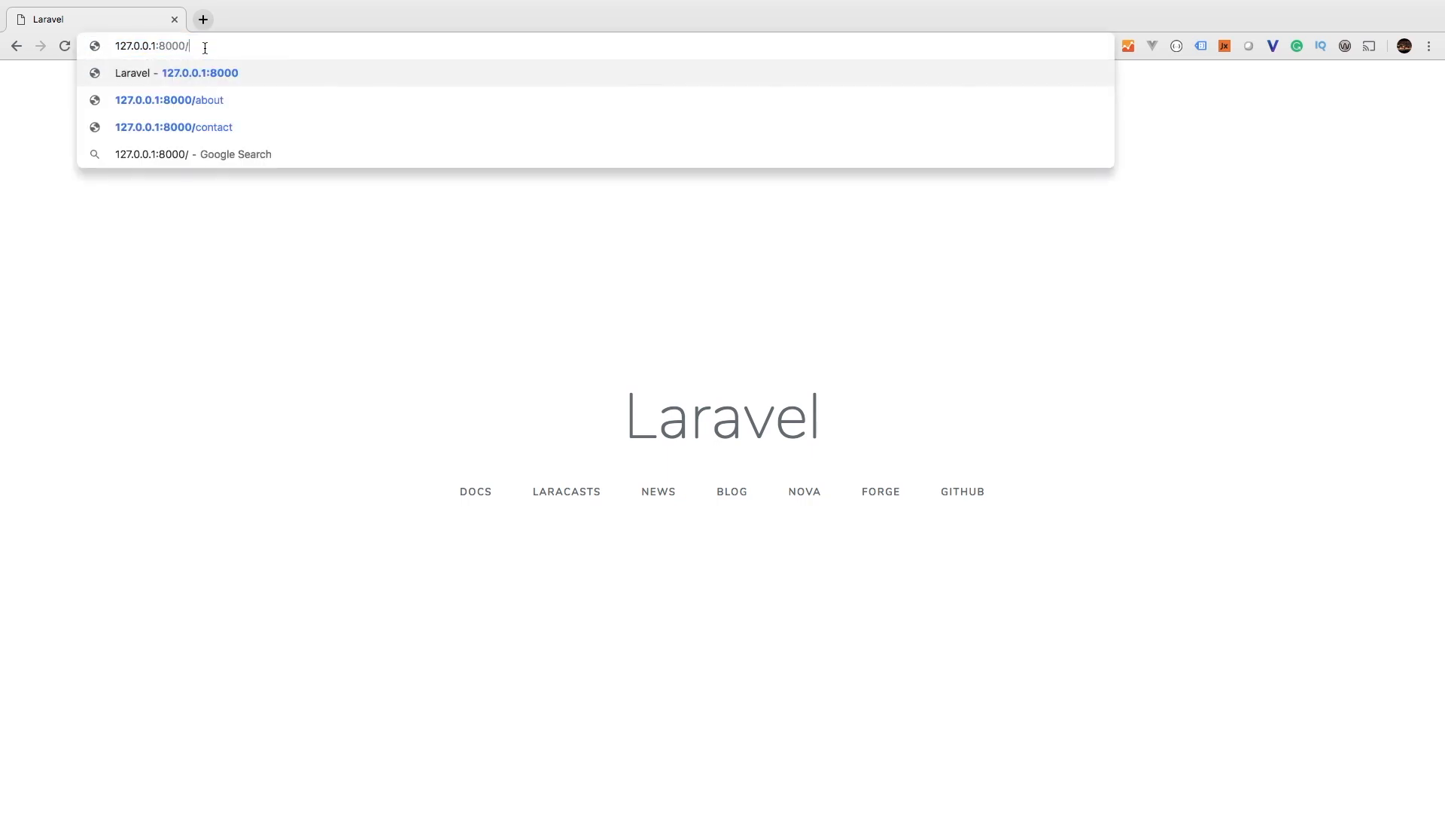
left_click(174, 127)
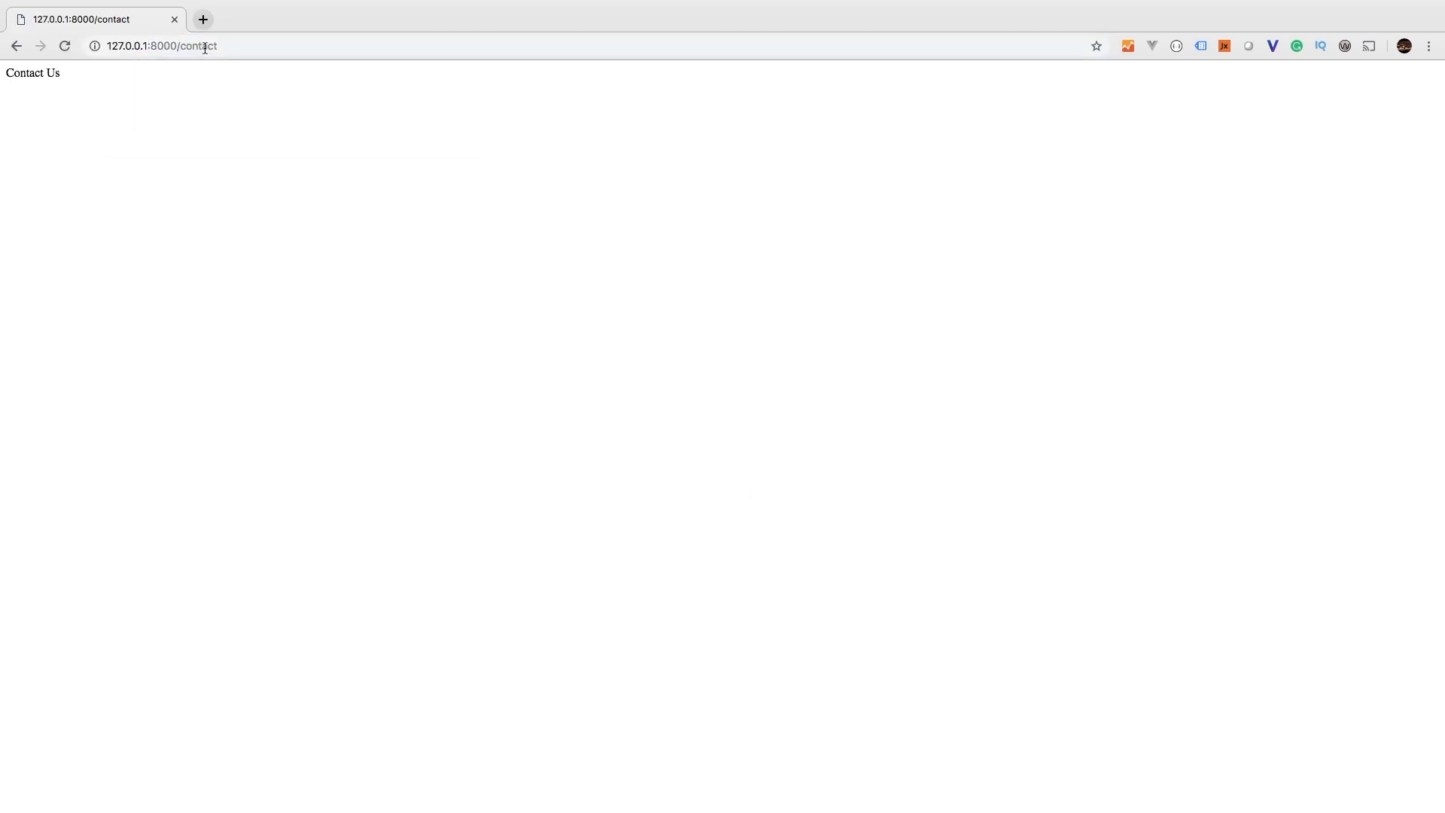